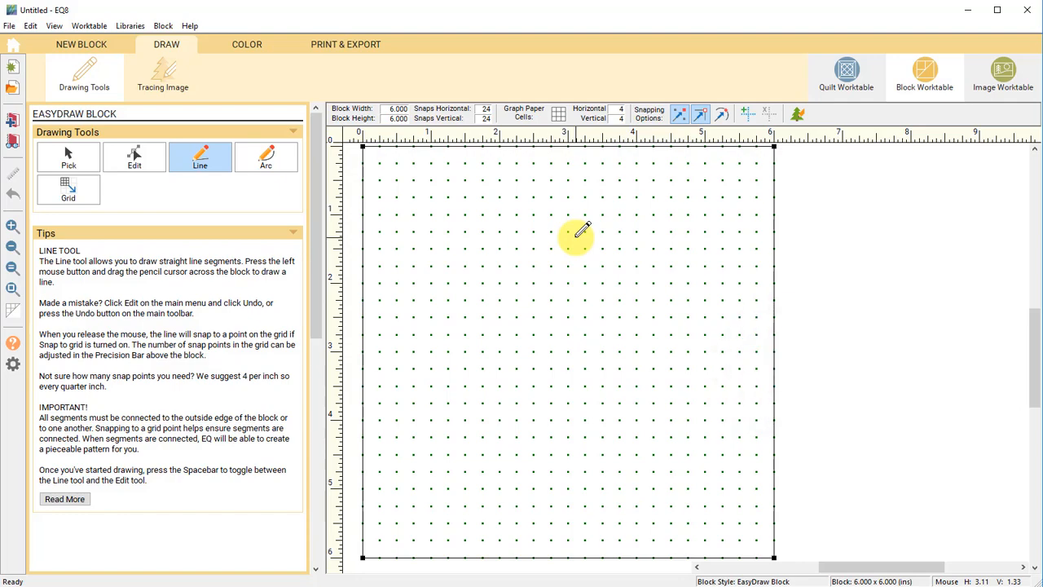
{"action": "mouse_move", "coordinate": [616, 186]}
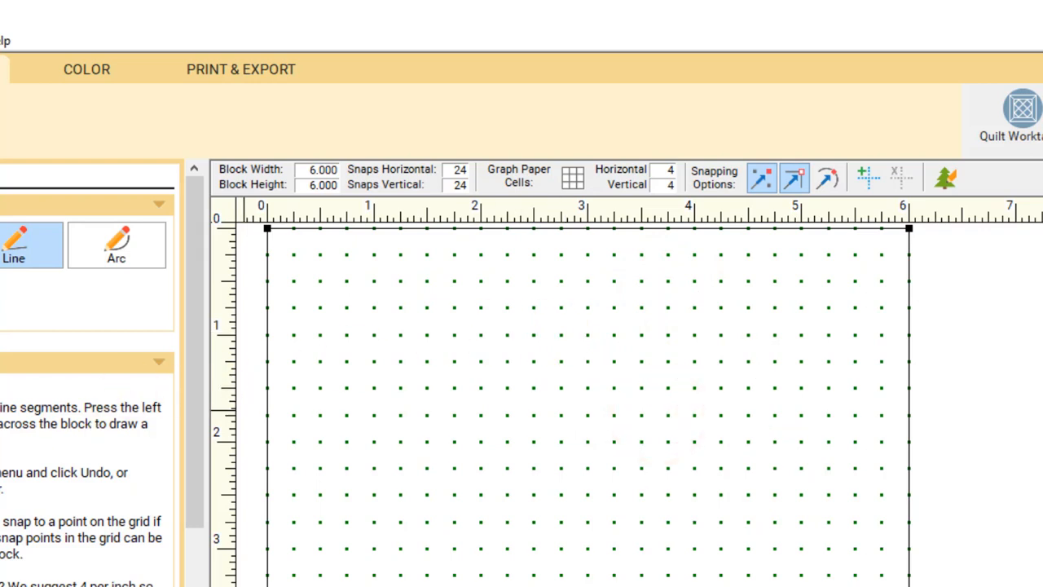
{"action": "mouse_move", "coordinate": [610, 416]}
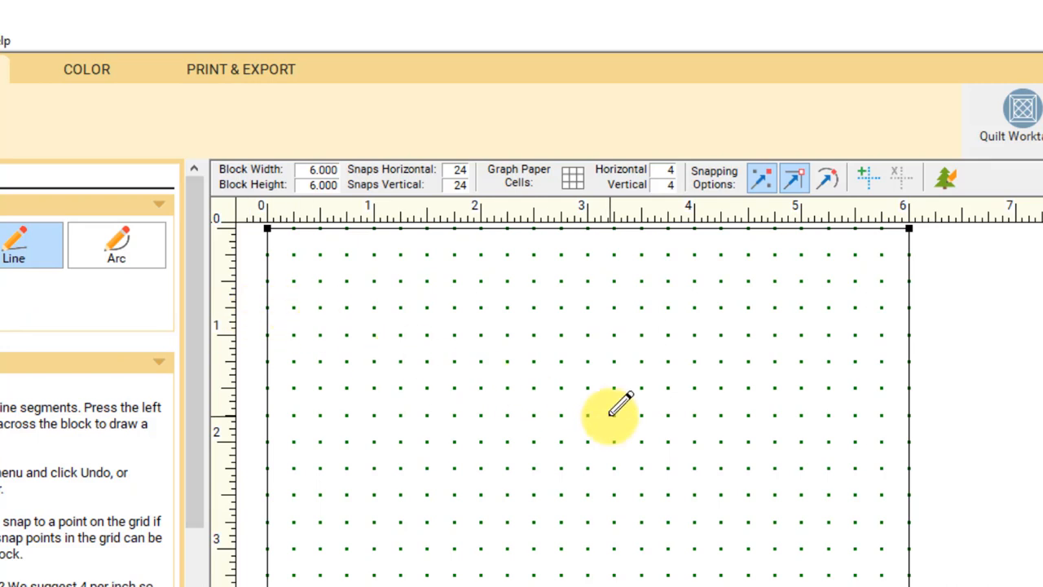
{"action": "mouse_move", "coordinate": [605, 405]}
{"action": "type", "text": "12"}
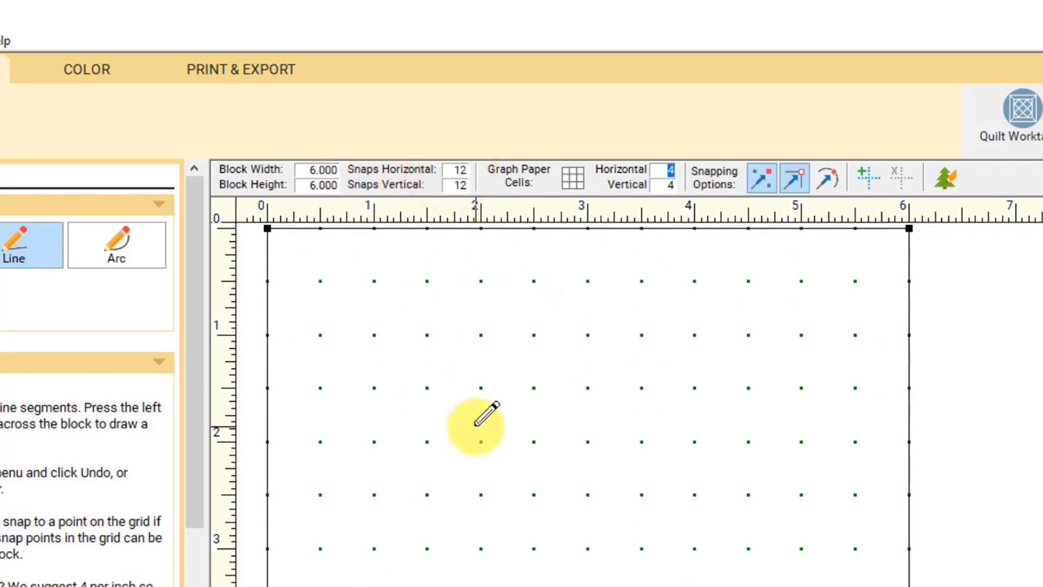
{"action": "mouse_move", "coordinate": [326, 236]}
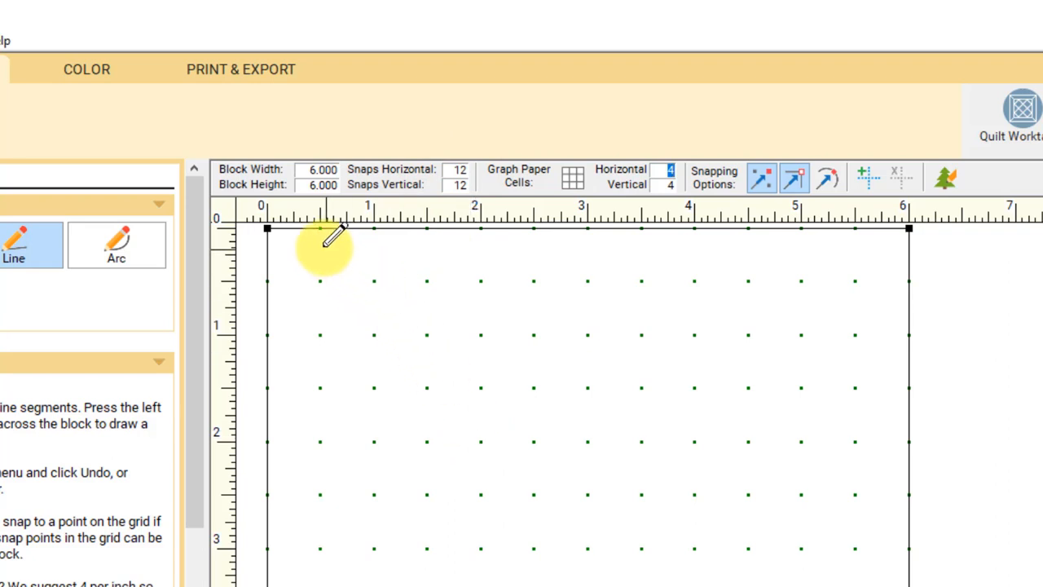
{"action": "mouse_move", "coordinate": [375, 242]}
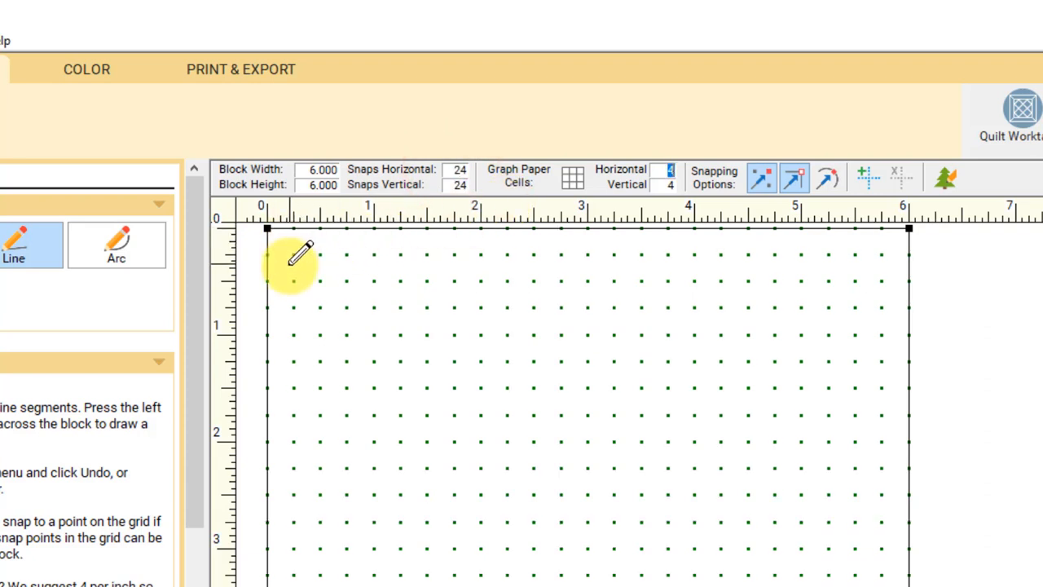
{"action": "mouse_move", "coordinate": [346, 280]}
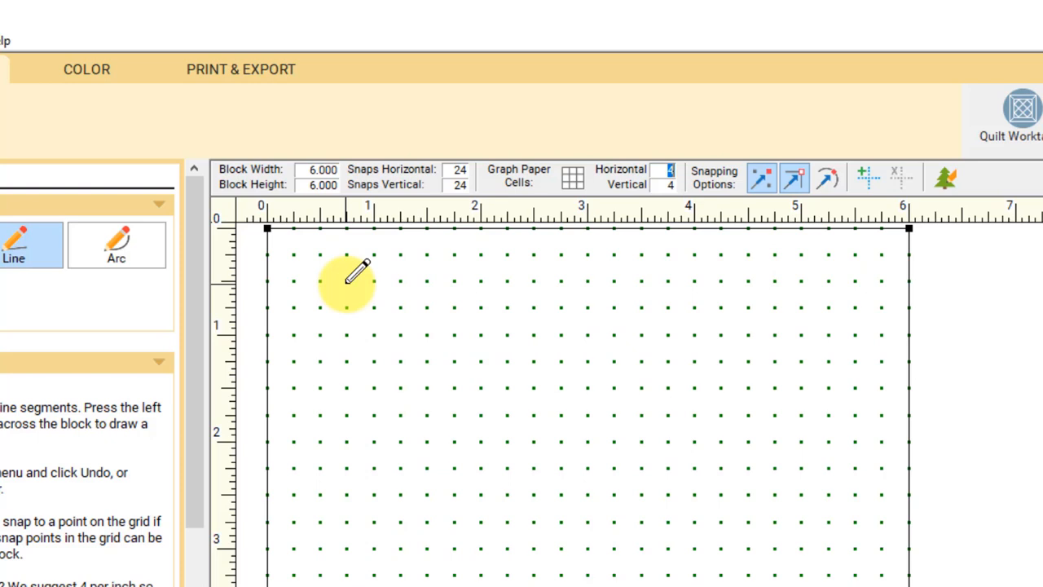
{"action": "mouse_move", "coordinate": [375, 281]}
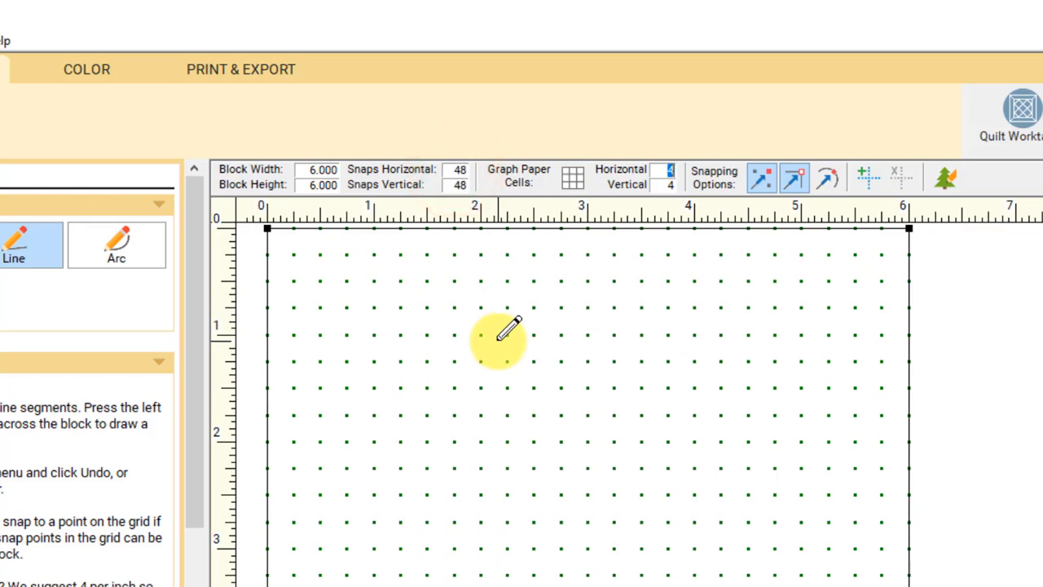
{"action": "mouse_move", "coordinate": [546, 341]}
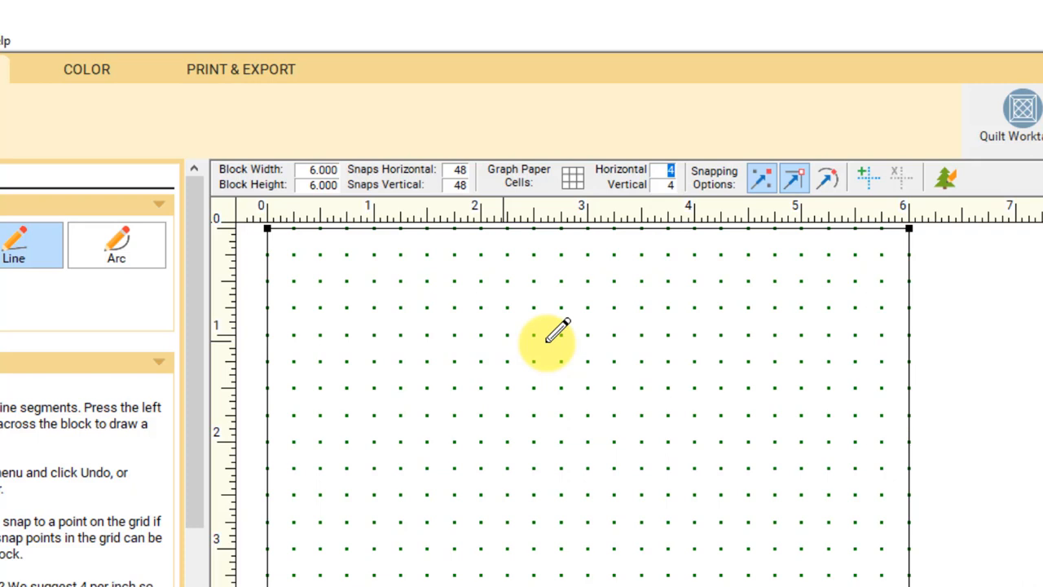
{"action": "mouse_move", "coordinate": [760, 178]}
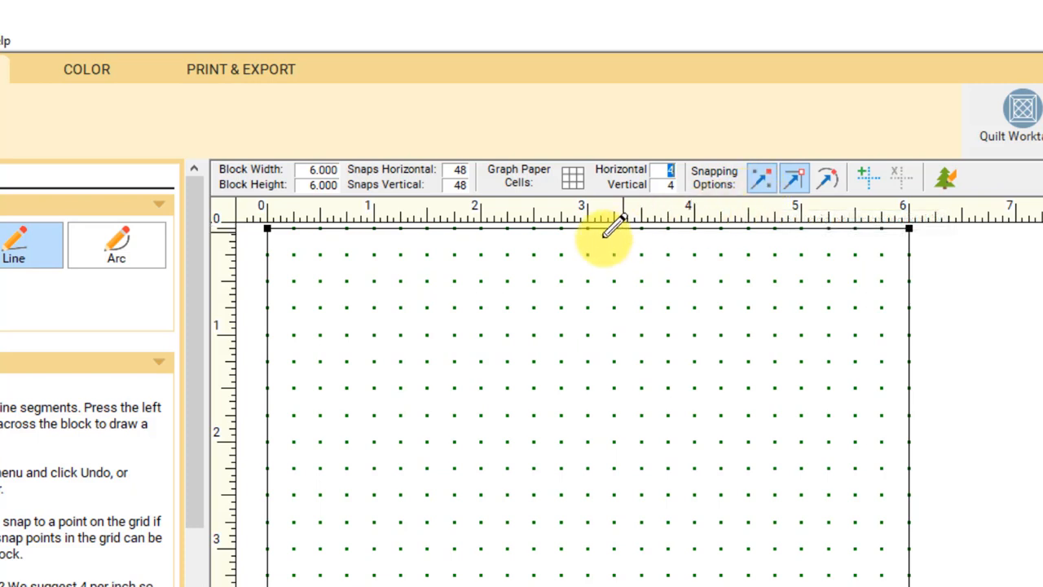
{"action": "mouse_move", "coordinate": [296, 281]}
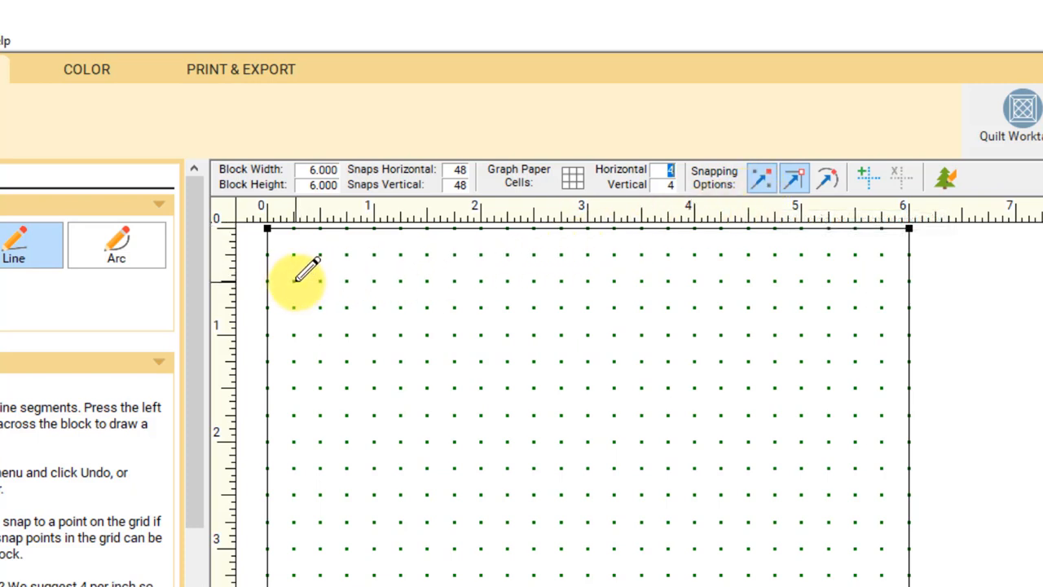
{"action": "mouse_move", "coordinate": [355, 277]}
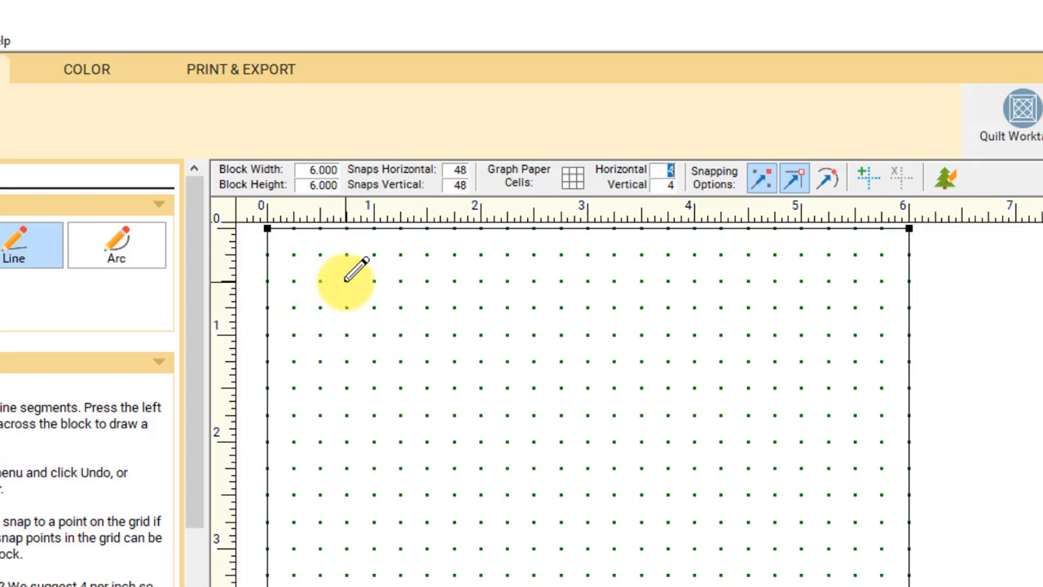
{"action": "mouse_move", "coordinate": [375, 280]}
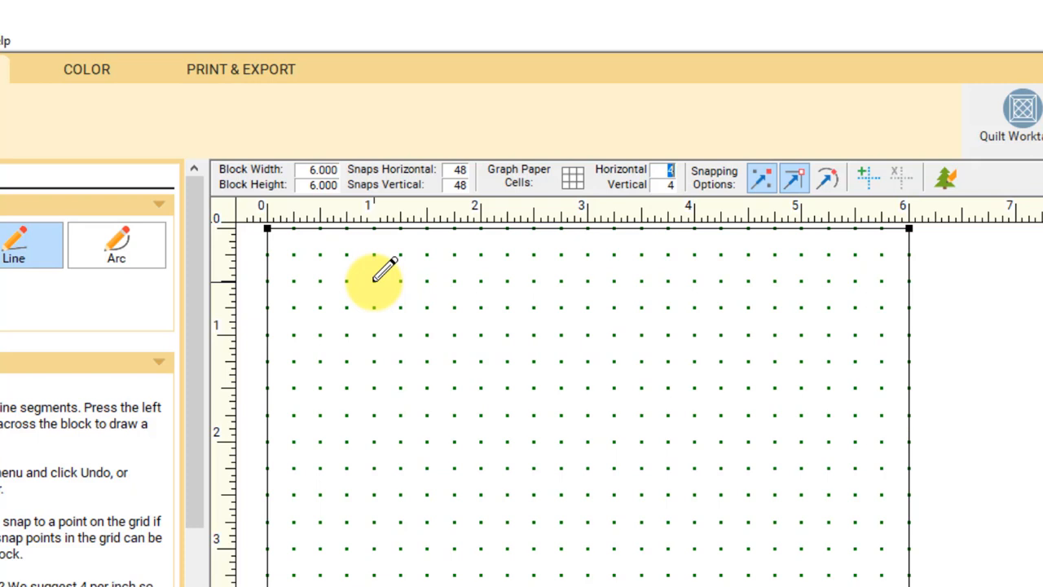
{"action": "mouse_move", "coordinate": [269, 230]}
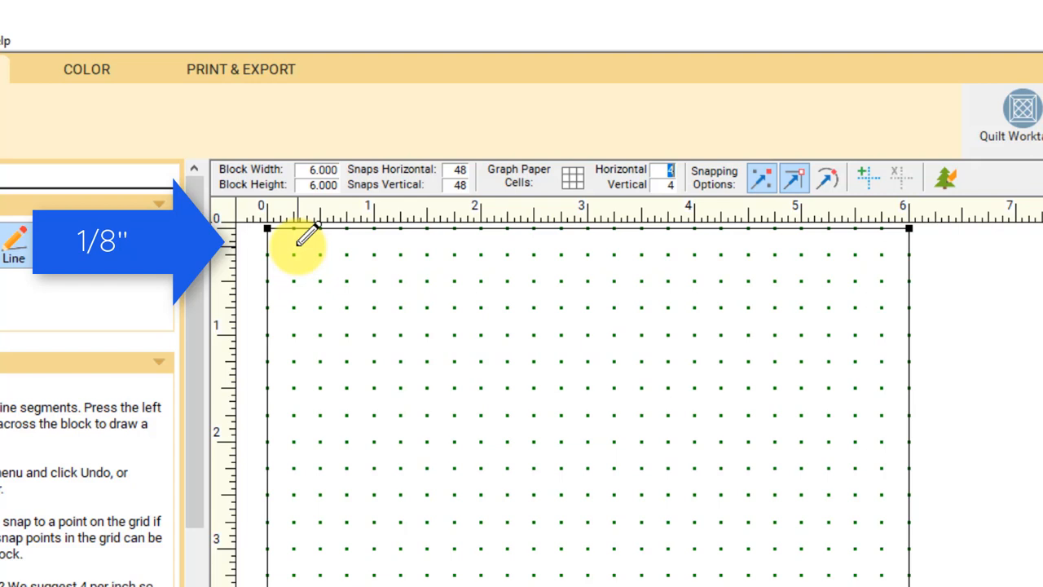
{"action": "mouse_move", "coordinate": [280, 236]}
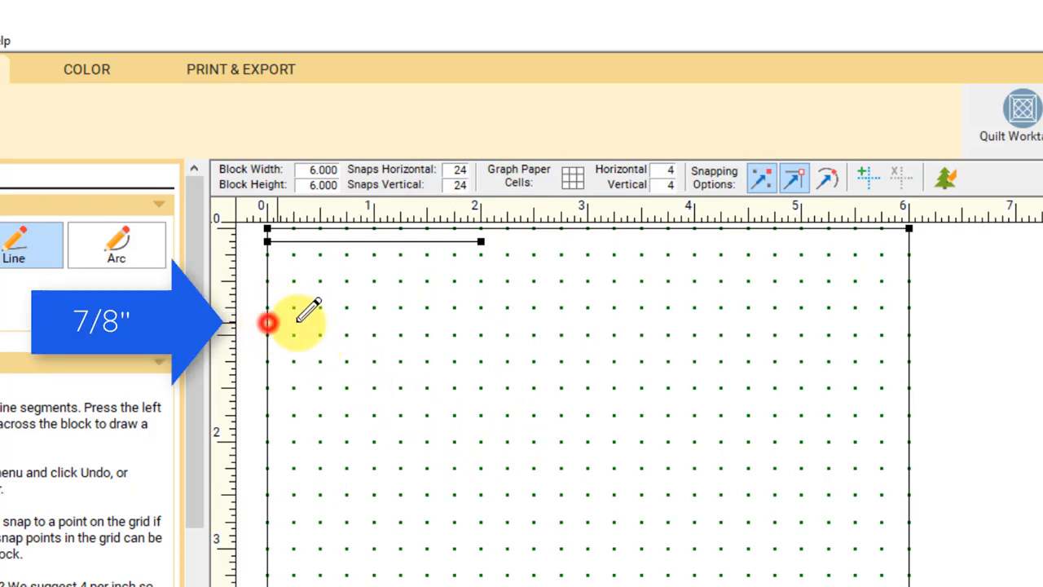
- Restore the block's snap grid to 24 points horizontal and vertical, clearing the test line
{"action": "left_click_drag", "start_coordinate": [267, 334], "coordinate": [481, 313]}
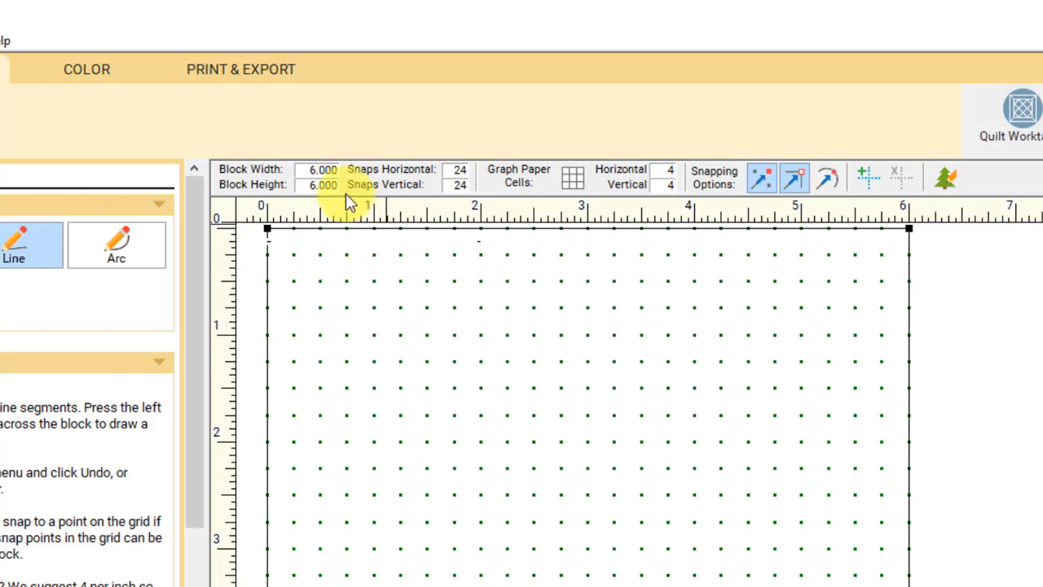
{"action": "mouse_move", "coordinate": [502, 333]}
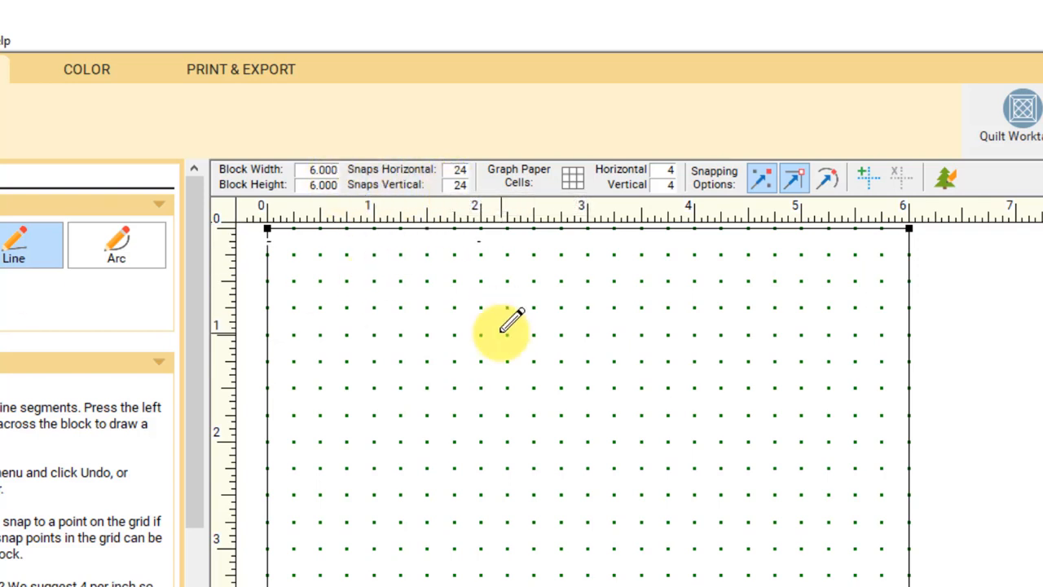
{"action": "mouse_move", "coordinate": [525, 323]}
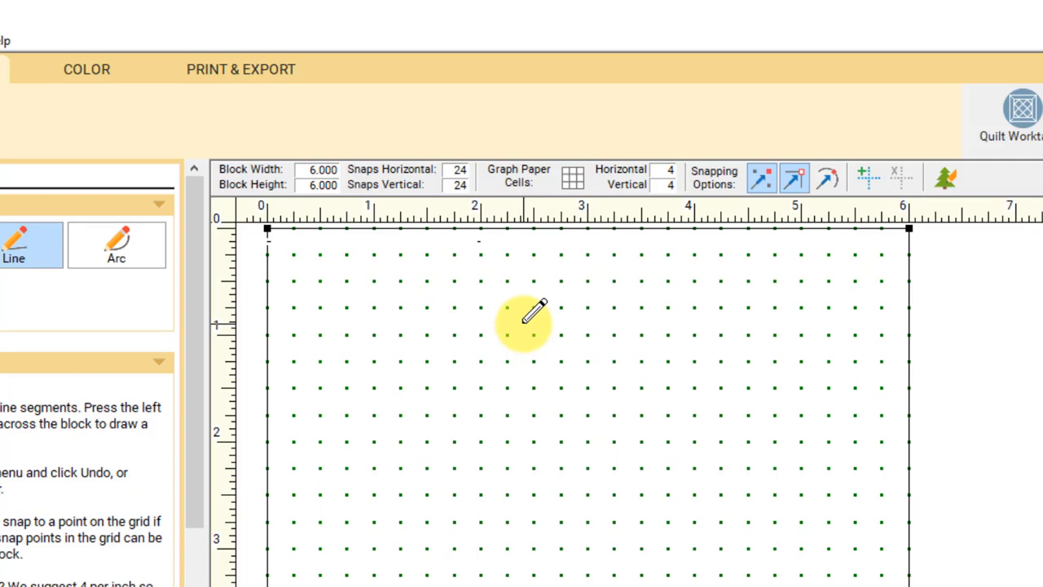
{"action": "mouse_move", "coordinate": [574, 176]}
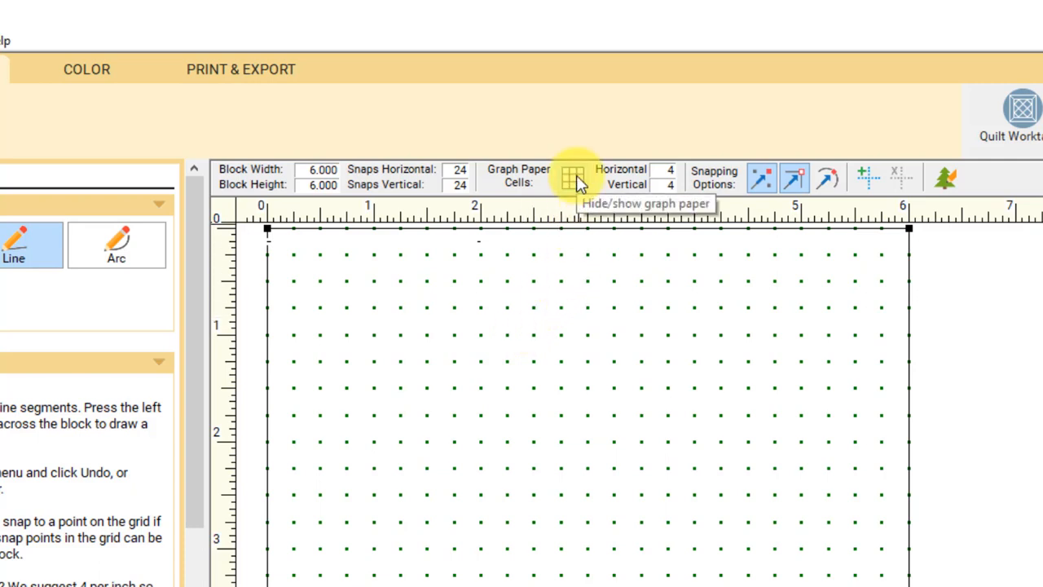
- Show the graph-paper guide lines over the block's dot grid
{"action": "left_click", "coordinate": [574, 176]}
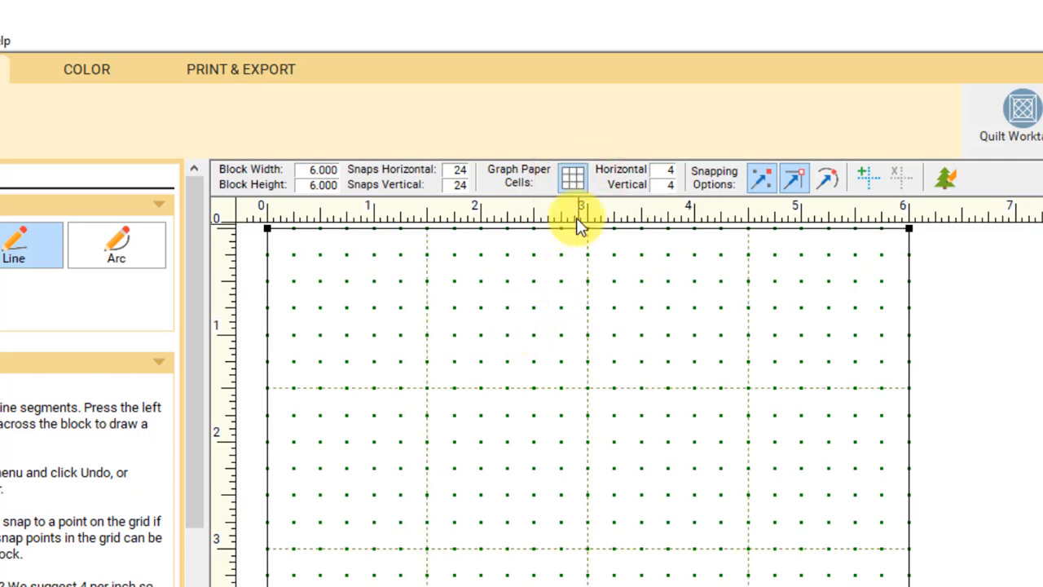
{"action": "mouse_move", "coordinate": [595, 244]}
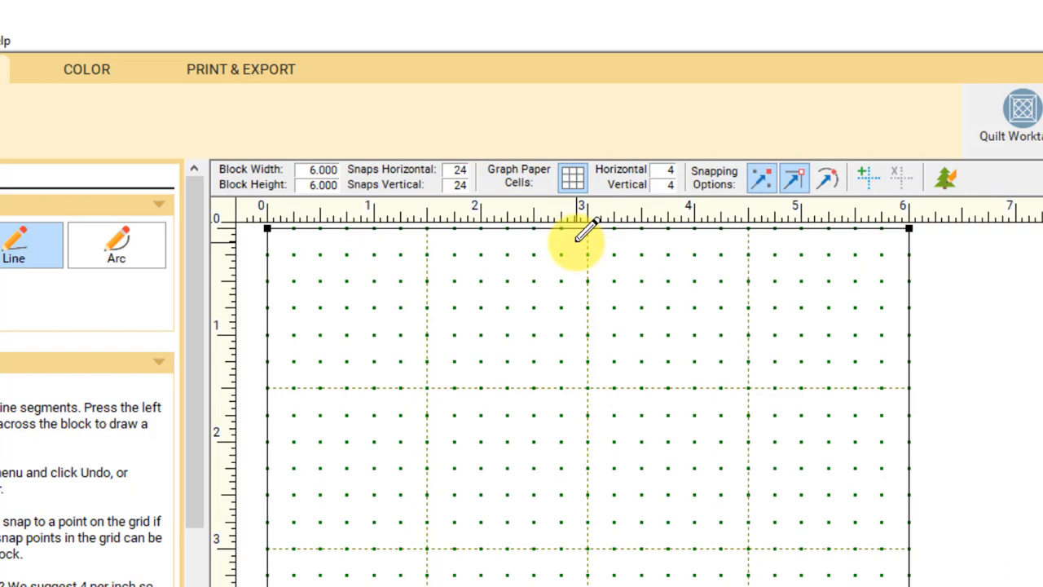
{"action": "mouse_move", "coordinate": [633, 212]}
{"action": "type", "text": "6"}
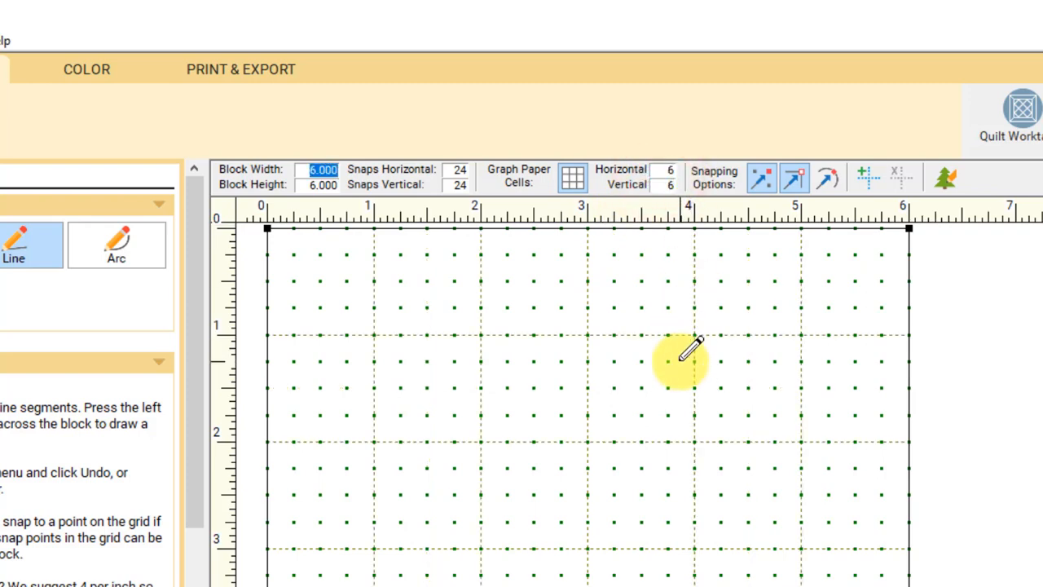
{"action": "mouse_move", "coordinate": [375, 281]}
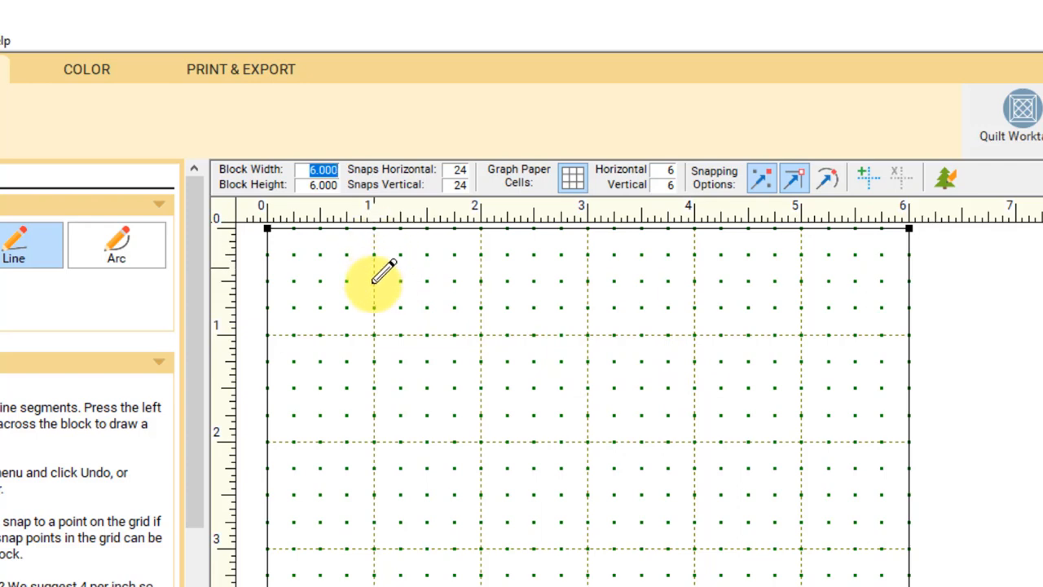
{"action": "mouse_move", "coordinate": [587, 245]}
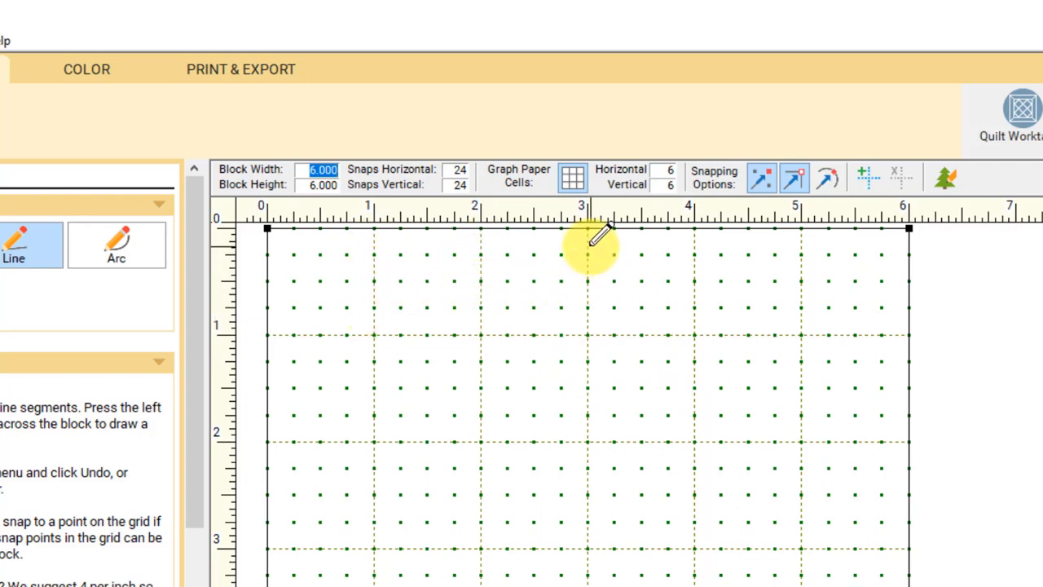
{"action": "mouse_move", "coordinate": [709, 237]}
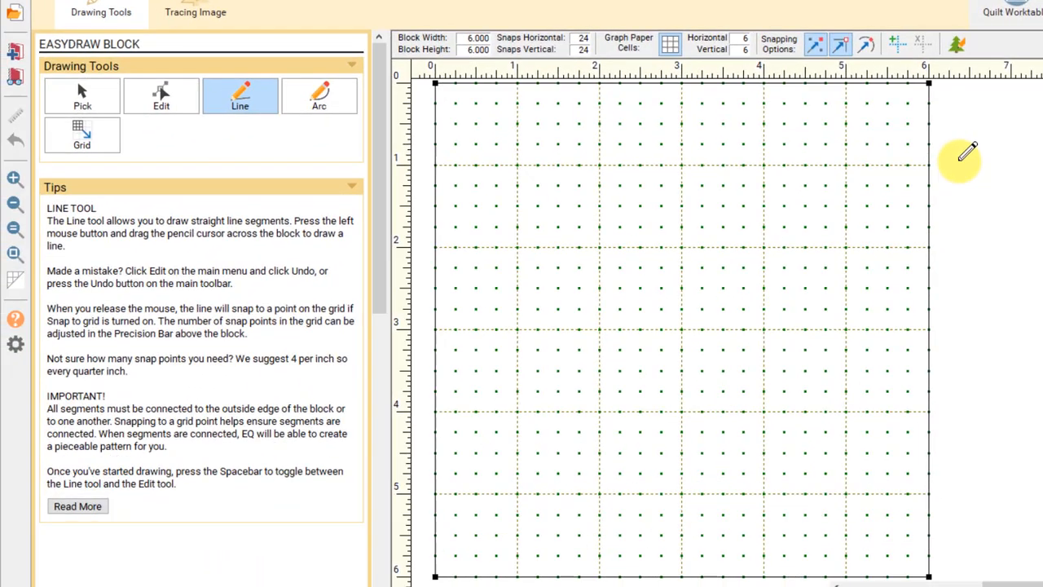
{"action": "mouse_move", "coordinate": [619, 143]}
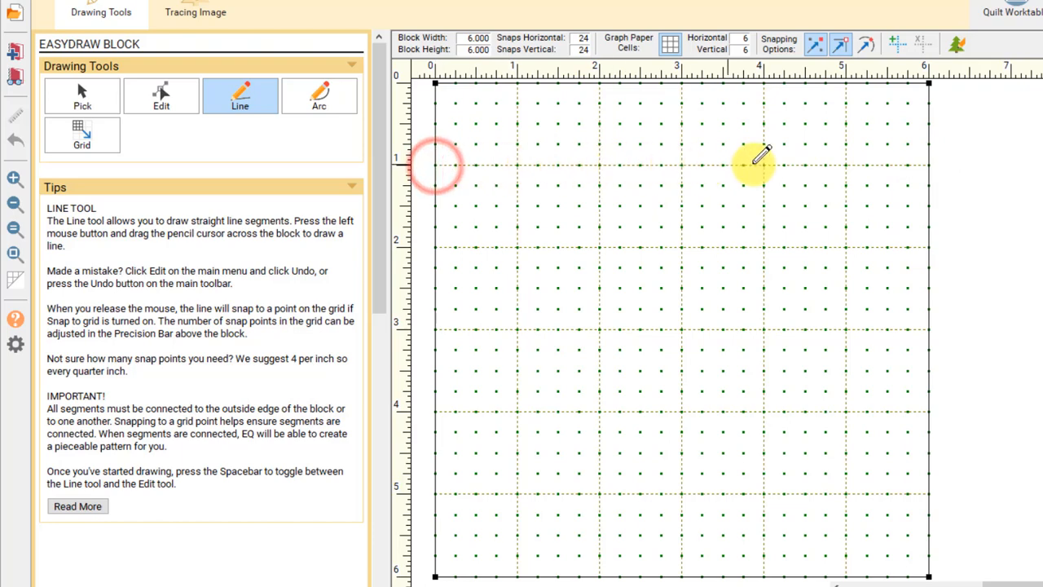
{"action": "left_click_drag", "start_coordinate": [433, 165], "coordinate": [930, 165]}
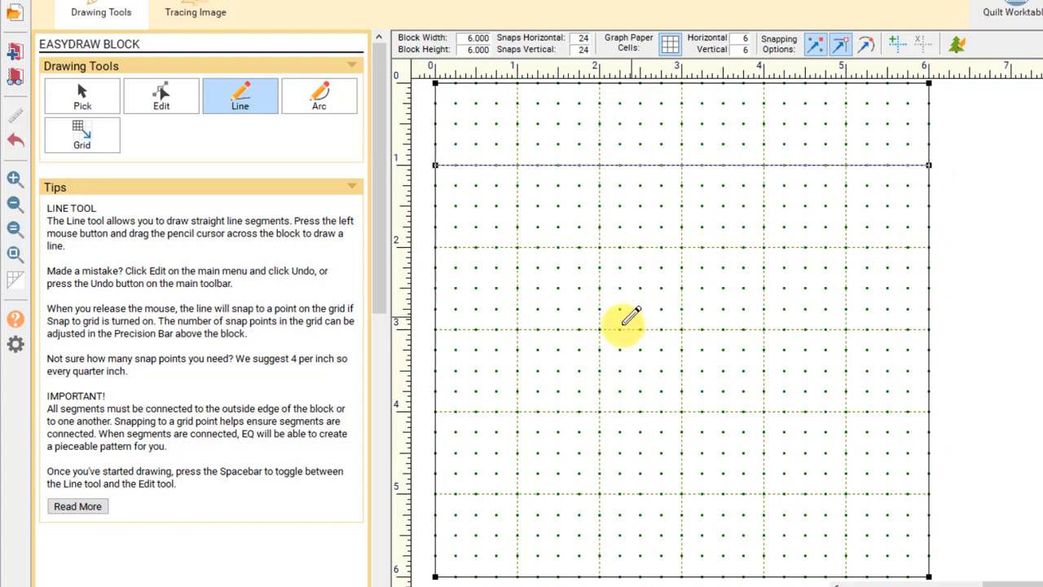
{"action": "mouse_move", "coordinate": [440, 536]}
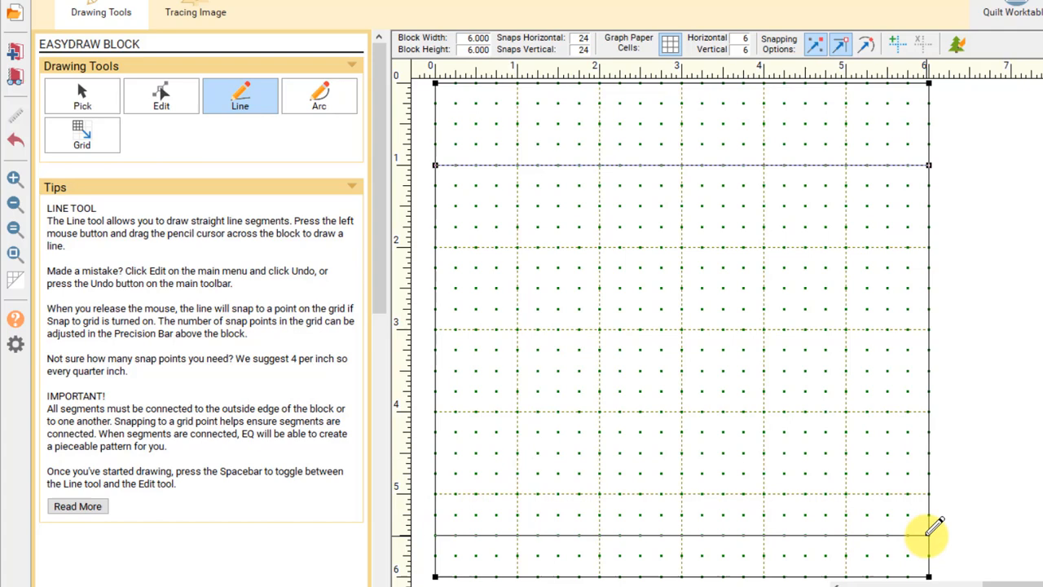
{"action": "mouse_move", "coordinate": [970, 465]}
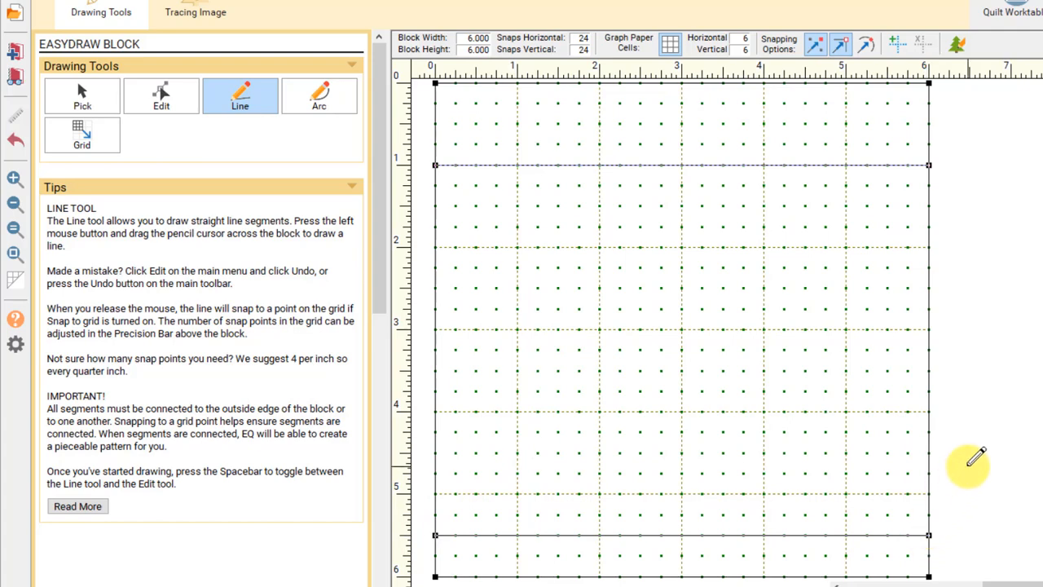
{"action": "left_click", "coordinate": [15, 254]}
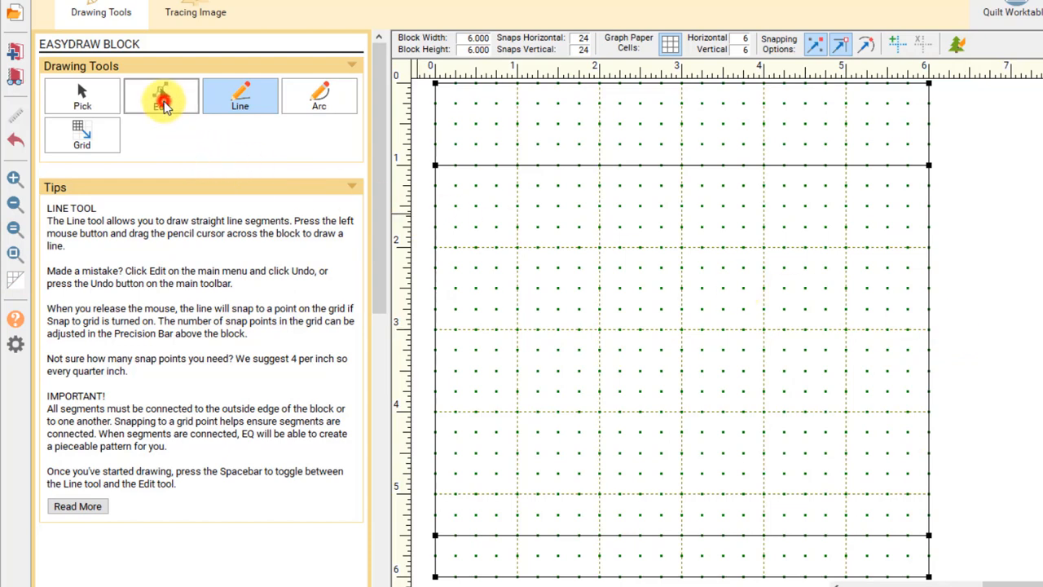
- Partition the top brim line into 5 equal segments with the Edit tool
{"action": "left_click", "coordinate": [160, 95]}
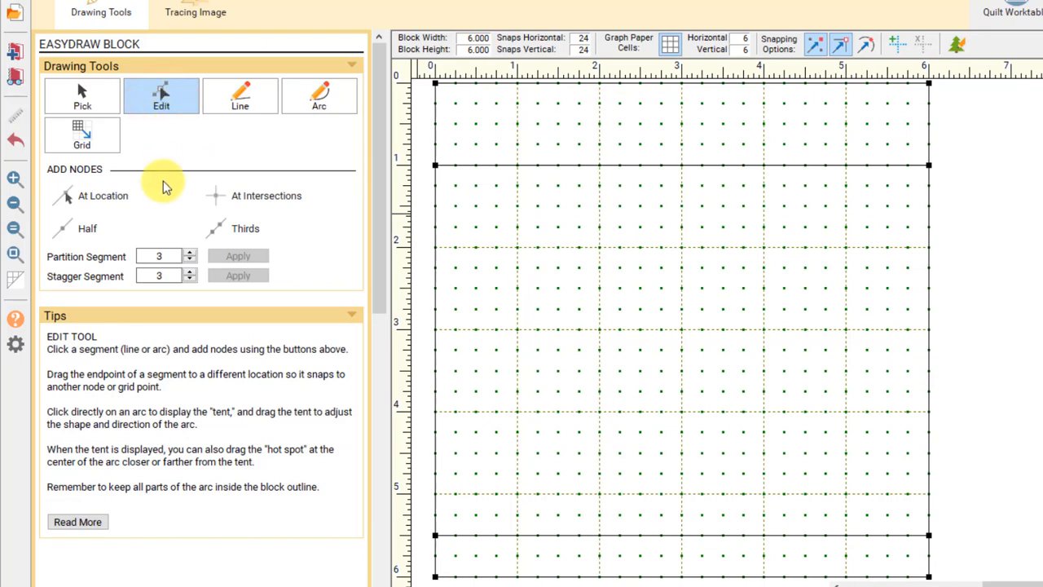
{"action": "left_click", "coordinate": [189, 251]}
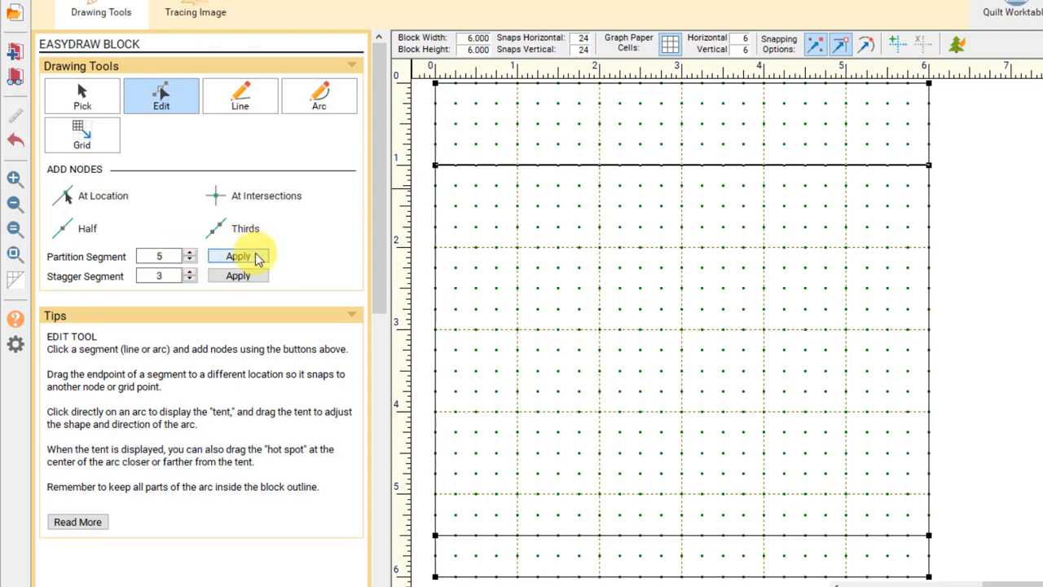
{"action": "left_click", "coordinate": [238, 256]}
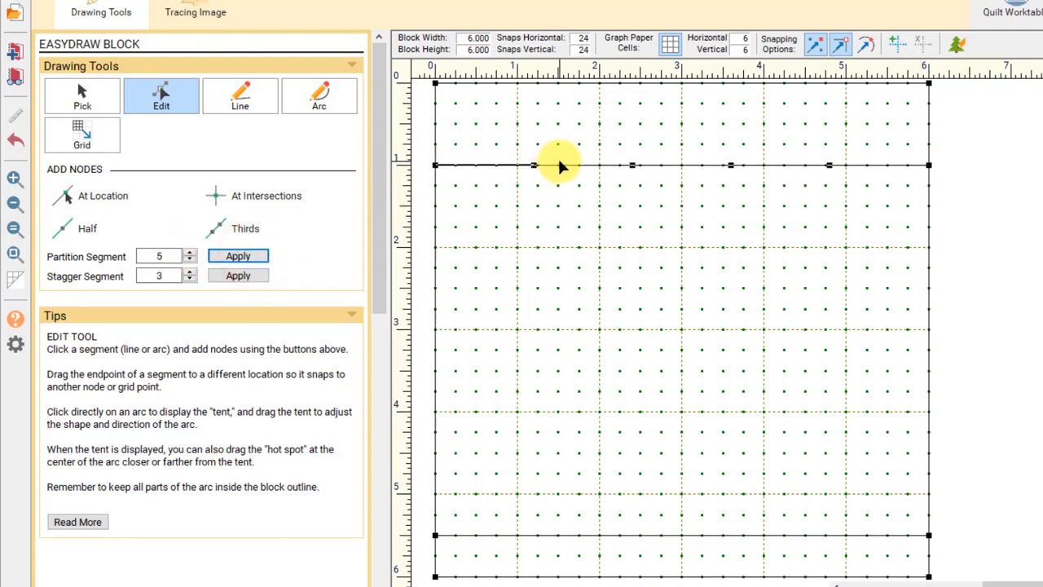
{"action": "left_click", "coordinate": [568, 167]}
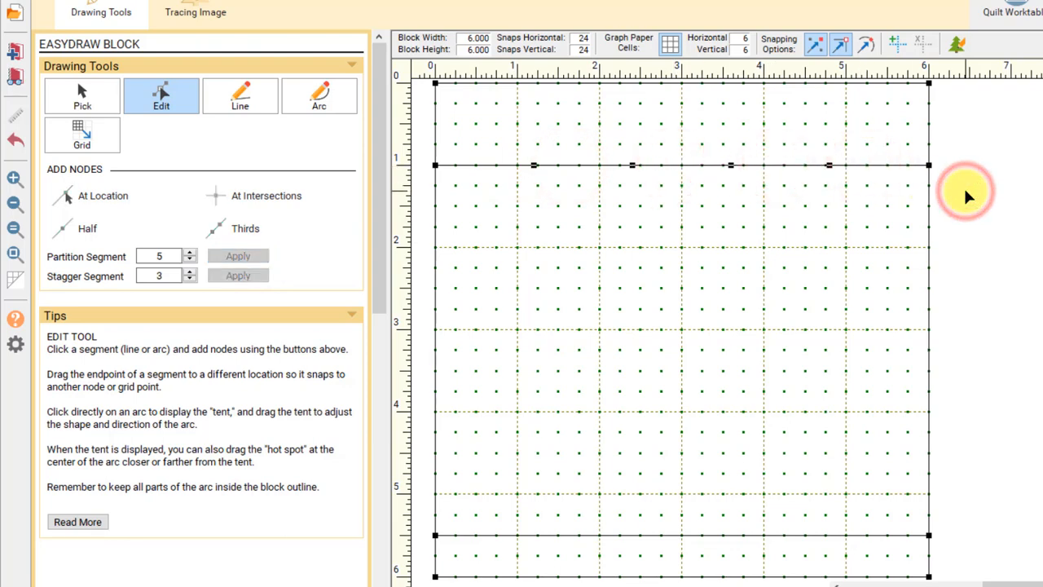
{"action": "mouse_move", "coordinate": [709, 104]}
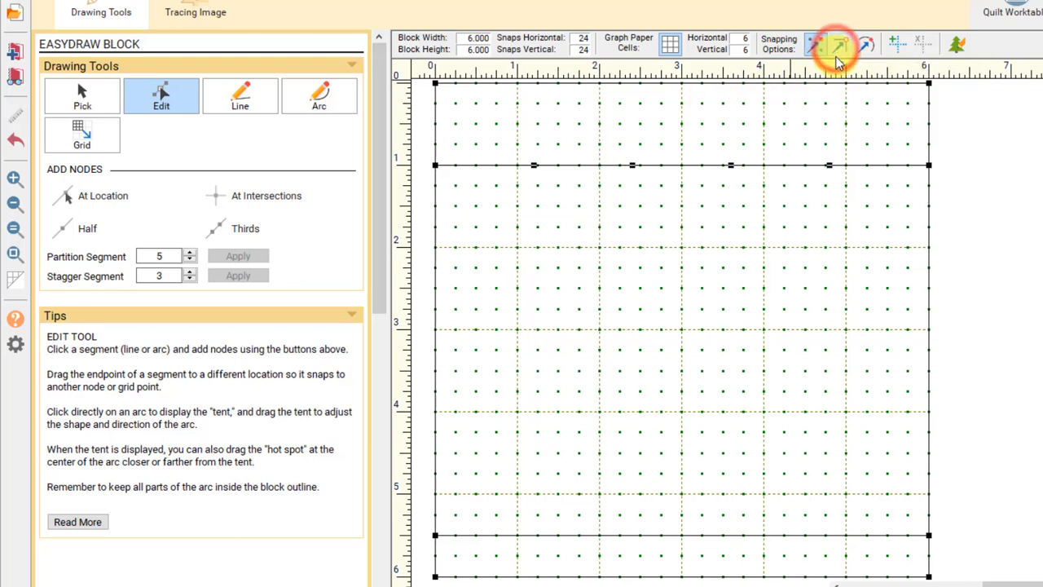
{"action": "left_click", "coordinate": [239, 94]}
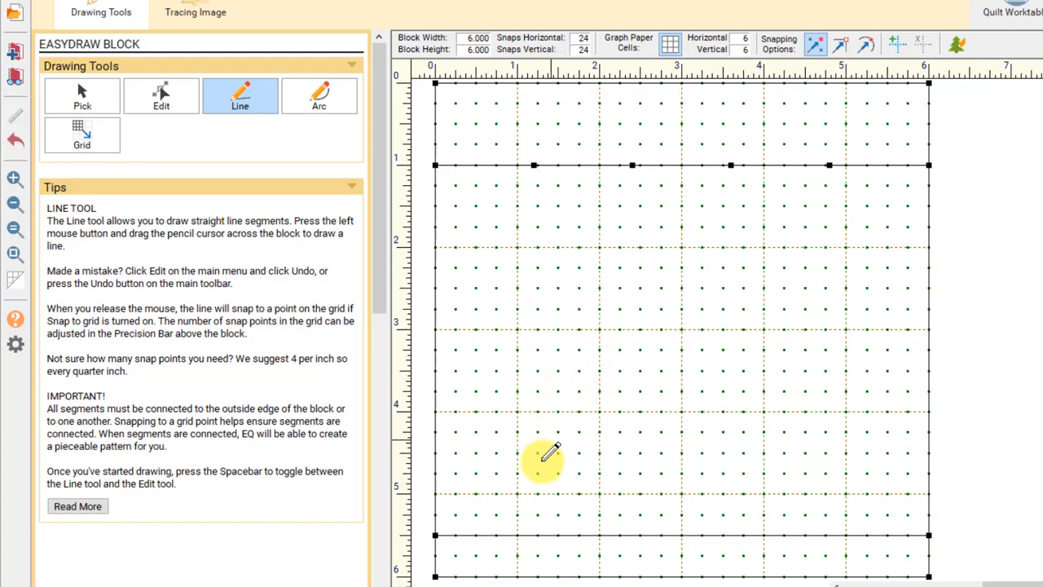
{"action": "mouse_move", "coordinate": [519, 535]}
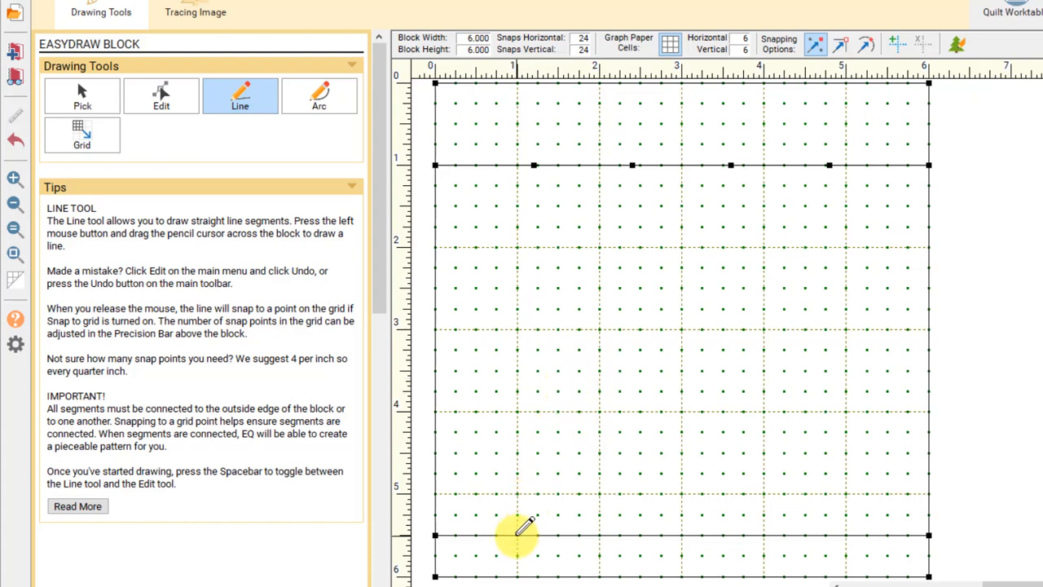
{"action": "left_click_drag", "start_coordinate": [518, 535], "coordinate": [632, 167]}
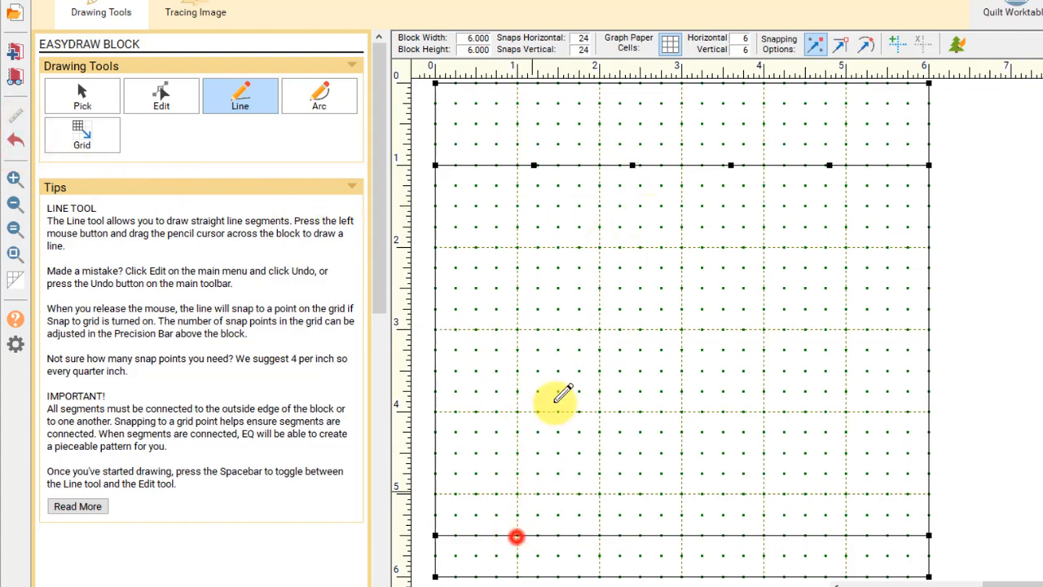
{"action": "left_click_drag", "start_coordinate": [519, 536], "coordinate": [619, 166]}
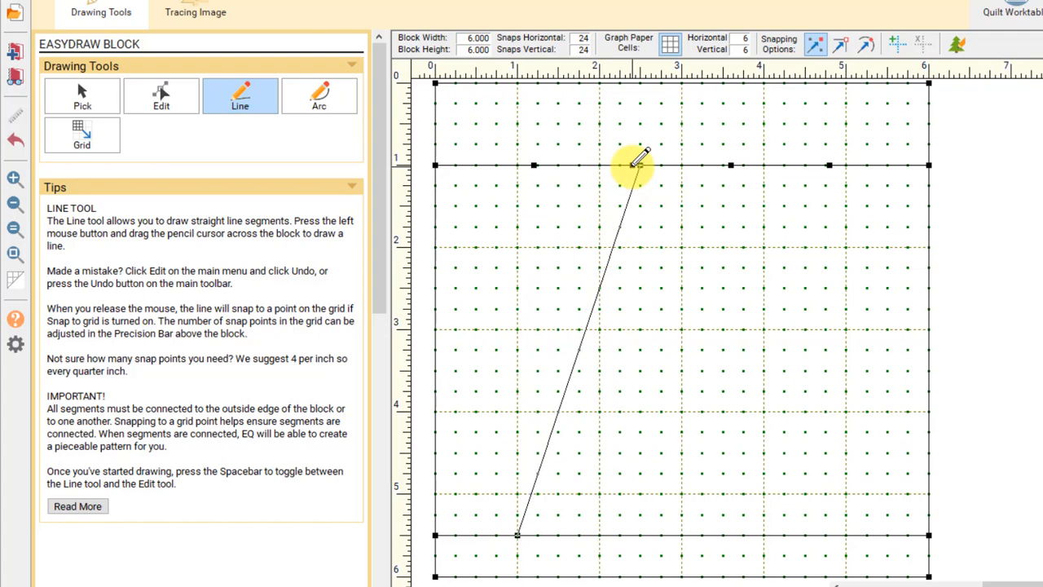
{"action": "mouse_move", "coordinate": [636, 159]}
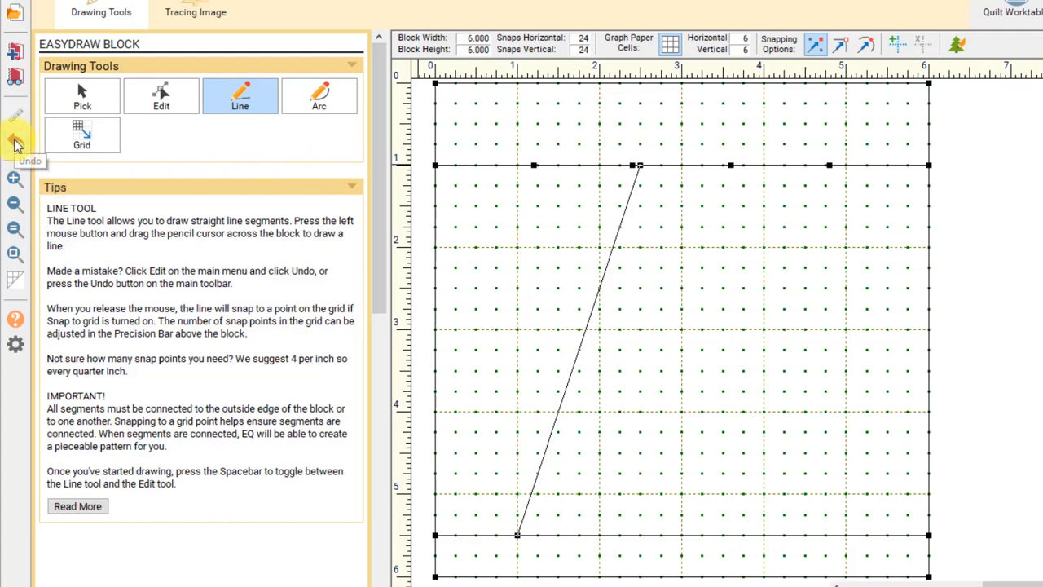
{"action": "left_click", "coordinate": [15, 138]}
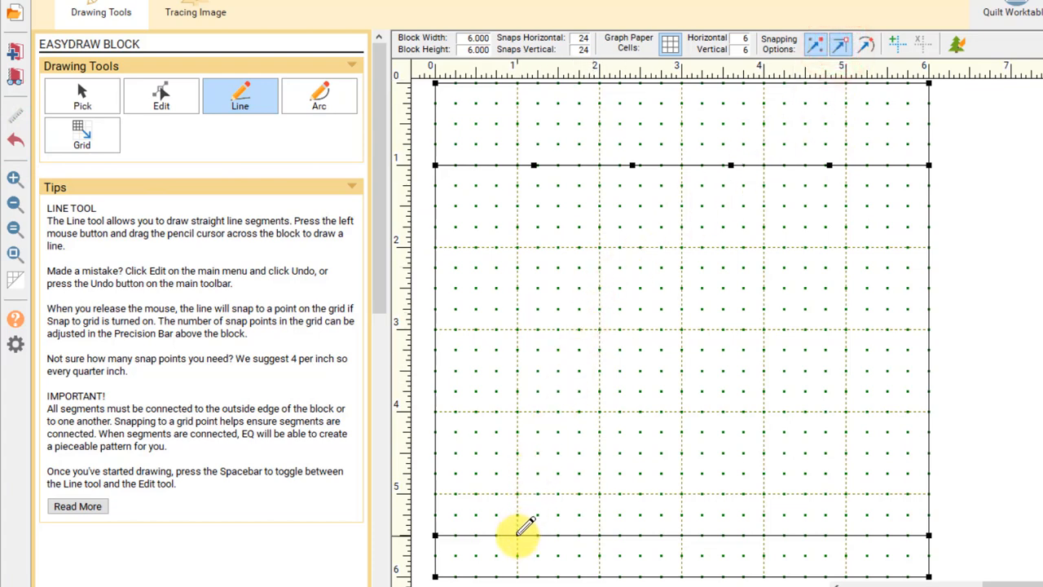
{"action": "mouse_move", "coordinate": [623, 199]}
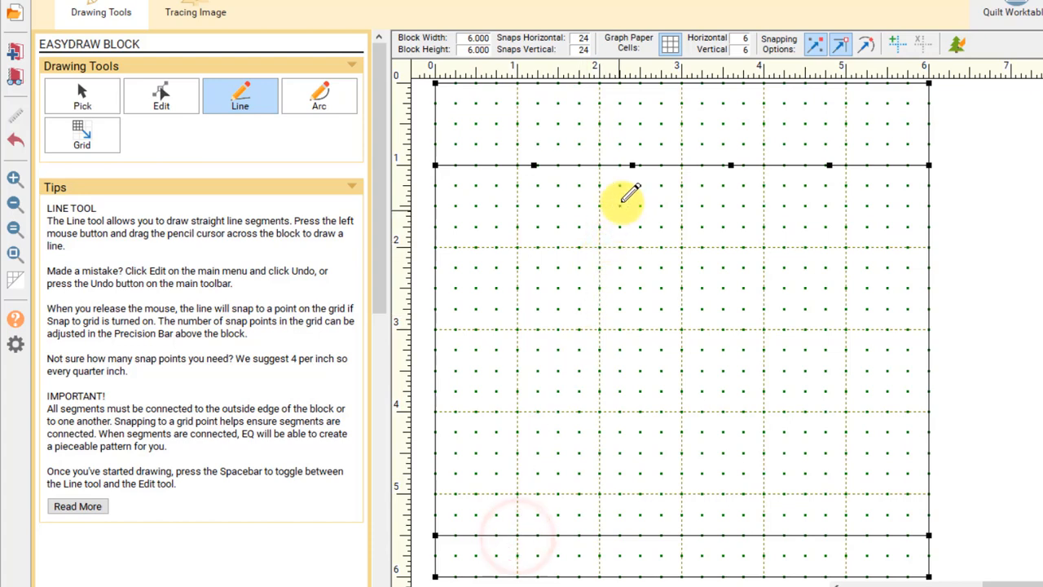
- Draw the hat's two slanted sides and the peaked tip reaching the top centre
{"action": "left_click_drag", "start_coordinate": [518, 534], "coordinate": [633, 167]}
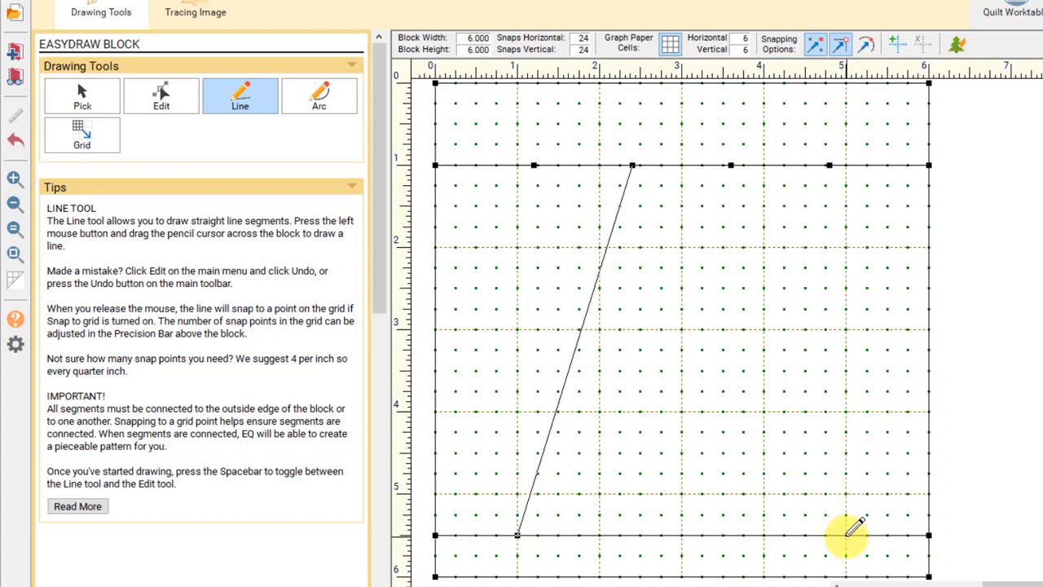
{"action": "left_click_drag", "start_coordinate": [845, 535], "coordinate": [730, 167]}
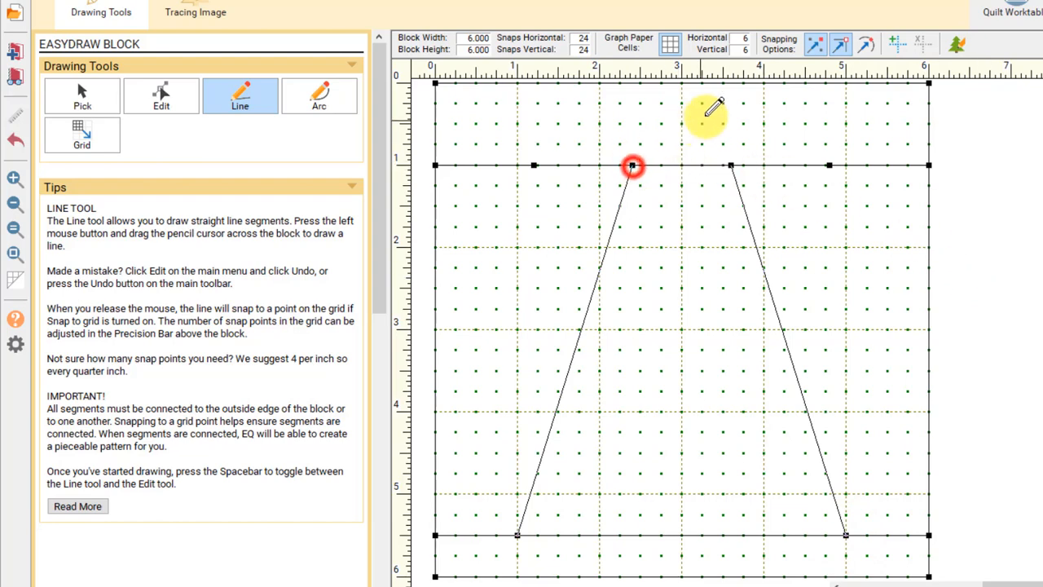
{"action": "left_click_drag", "start_coordinate": [633, 166], "coordinate": [758, 72]}
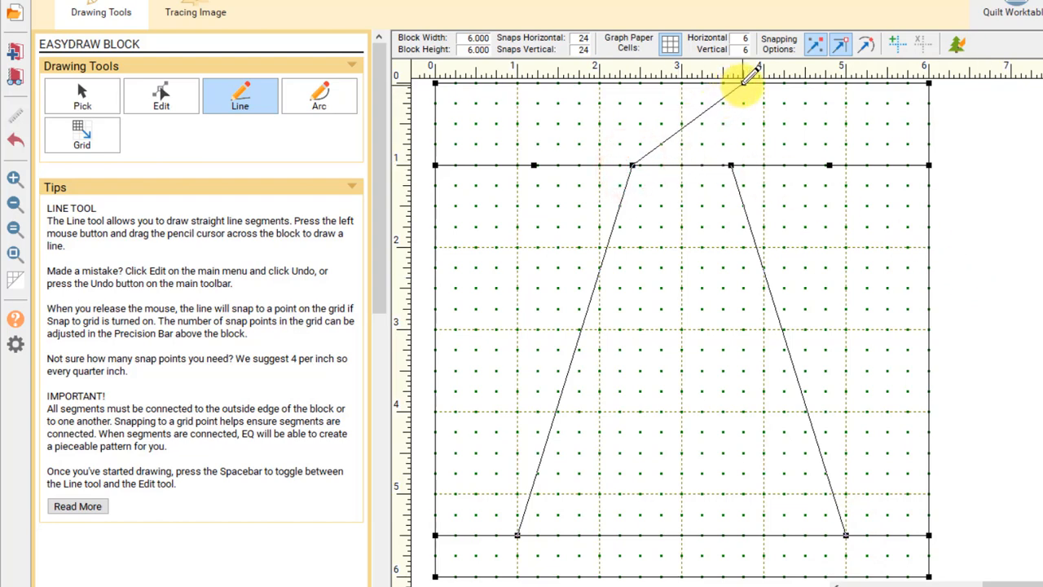
{"action": "left_click_drag", "start_coordinate": [744, 83], "coordinate": [844, 164]}
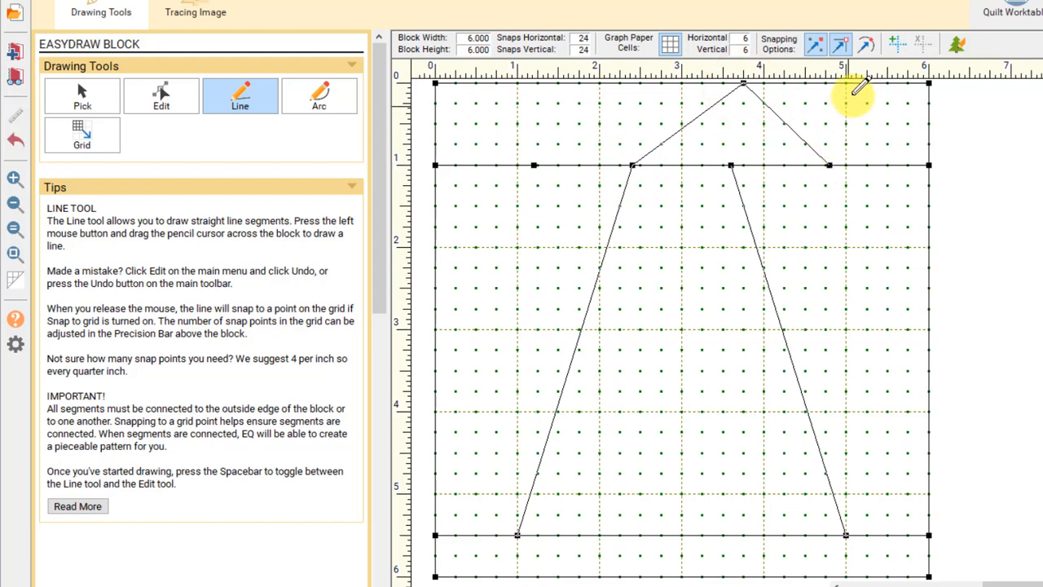
{"action": "mouse_move", "coordinate": [866, 45]}
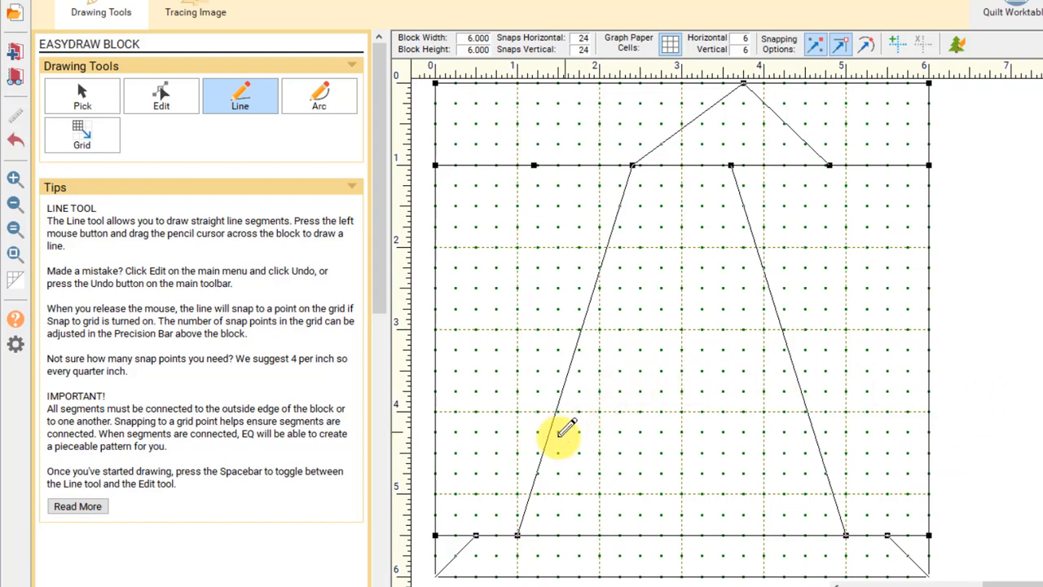
{"action": "mouse_move", "coordinate": [558, 455]}
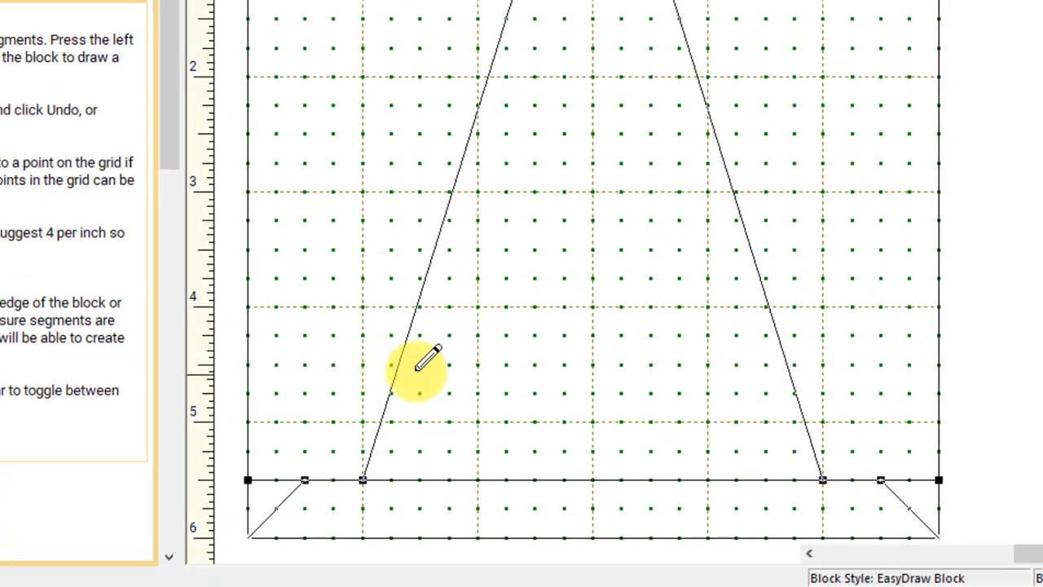
{"action": "mouse_move", "coordinate": [422, 359]}
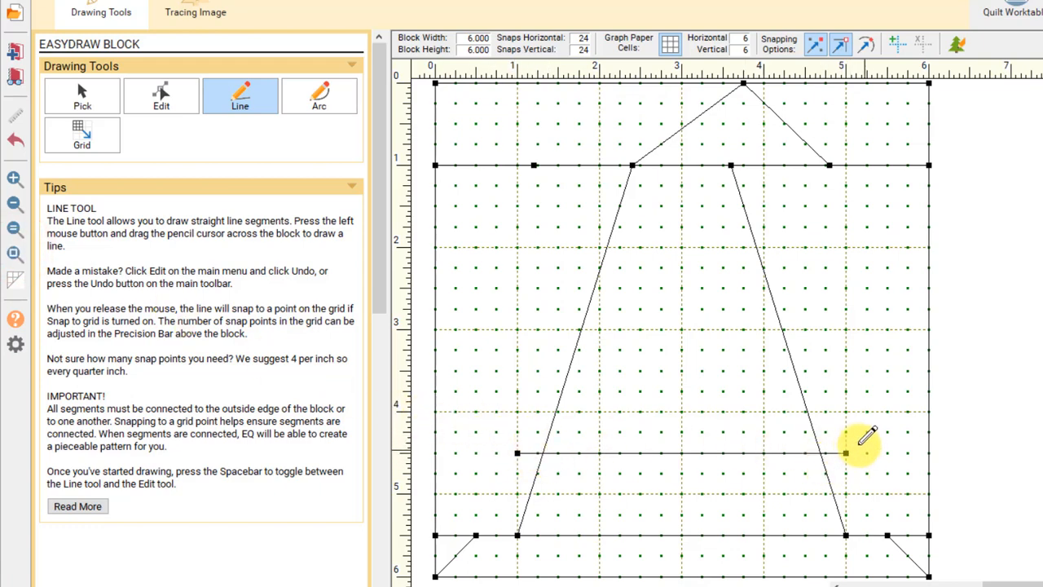
{"action": "mouse_move", "coordinate": [877, 427]}
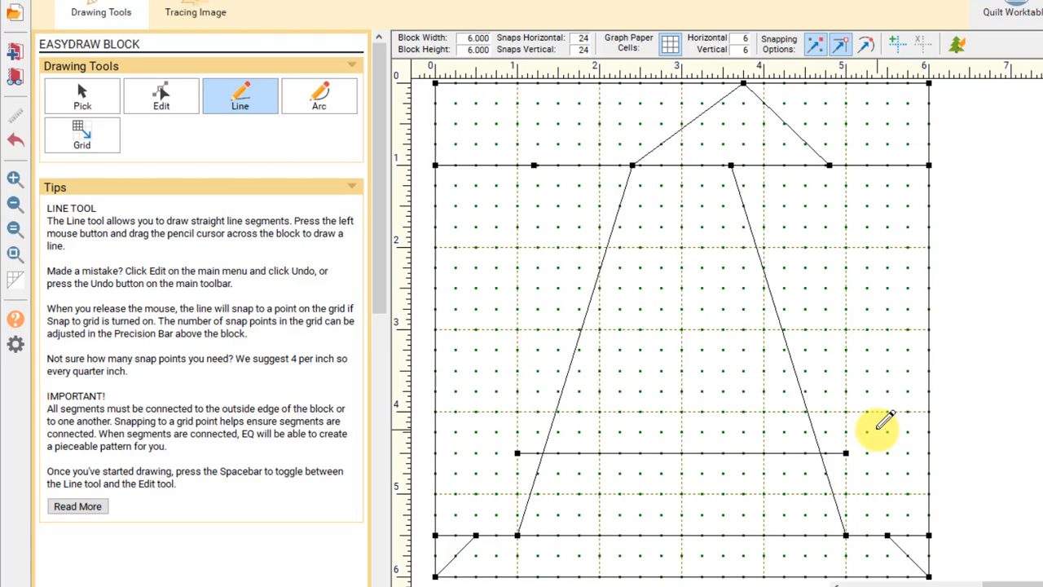
{"action": "mouse_move", "coordinate": [579, 290]}
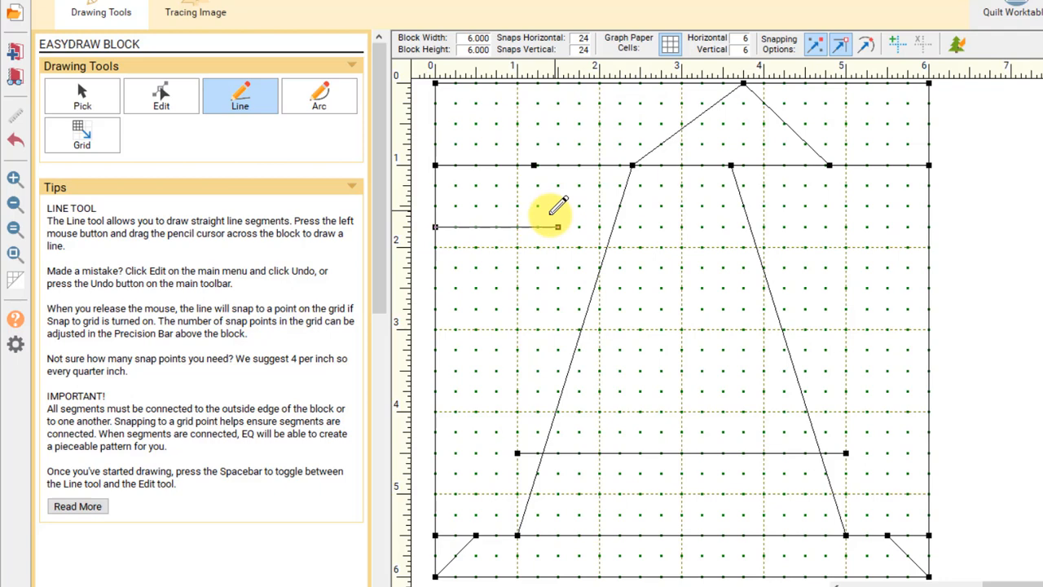
{"action": "mouse_move", "coordinate": [457, 280]}
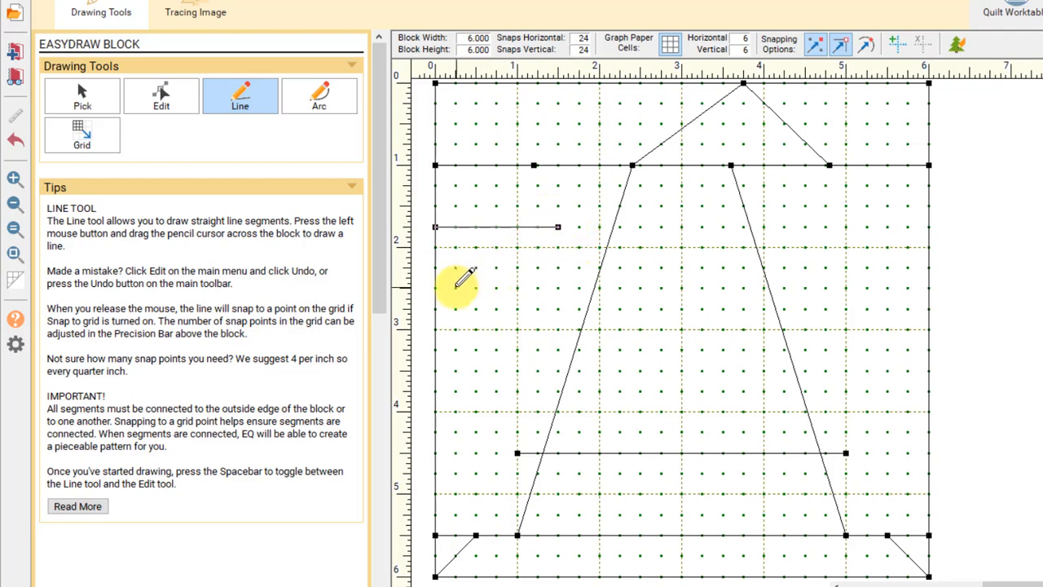
- Add a second short horizontal line on the block's left side
{"action": "left_click_drag", "start_coordinate": [455, 287], "coordinate": [557, 287]}
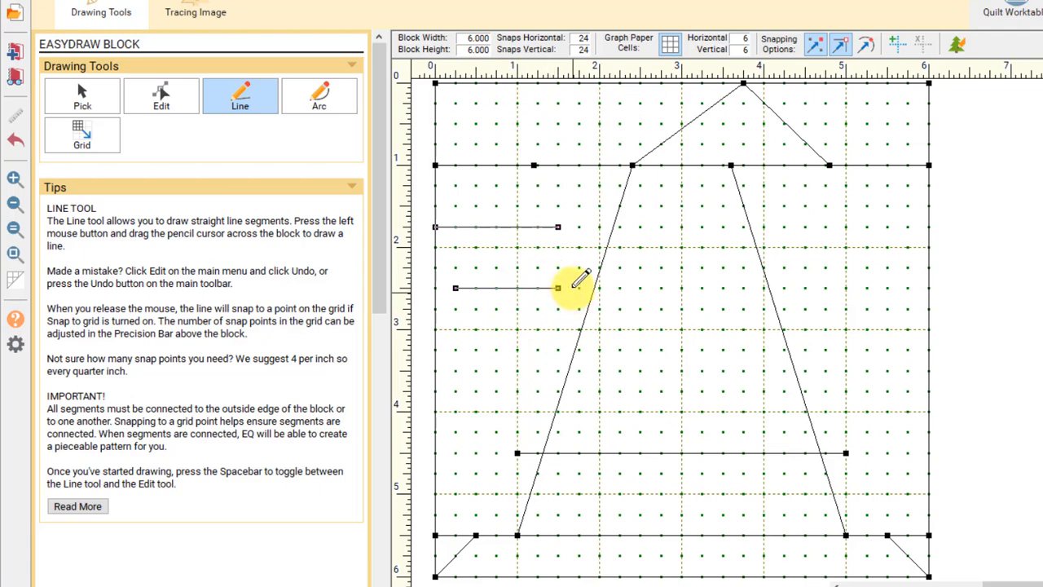
{"action": "mouse_move", "coordinate": [1011, 281]}
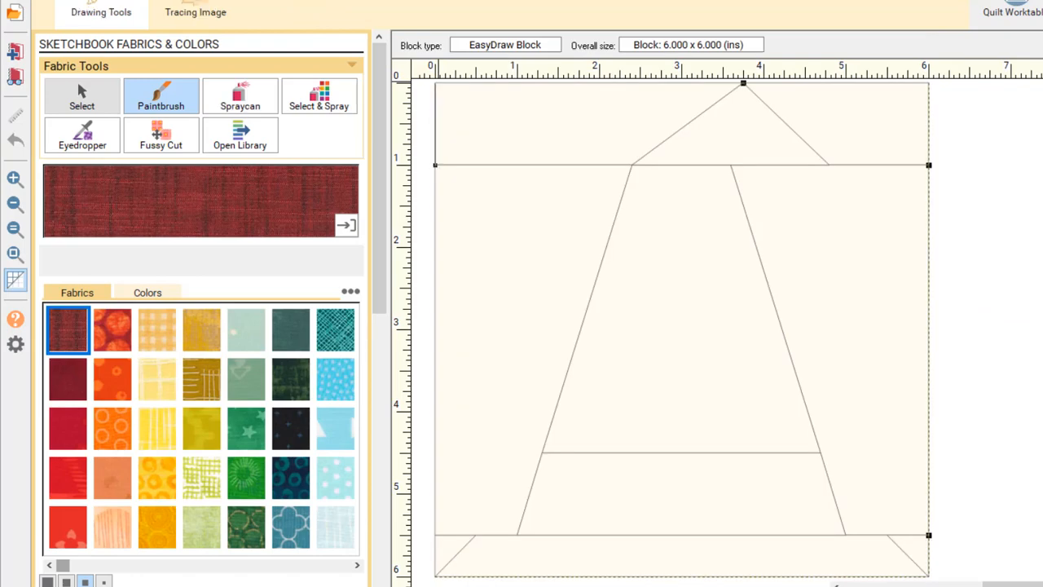
{"action": "left_click", "coordinate": [101, 11]}
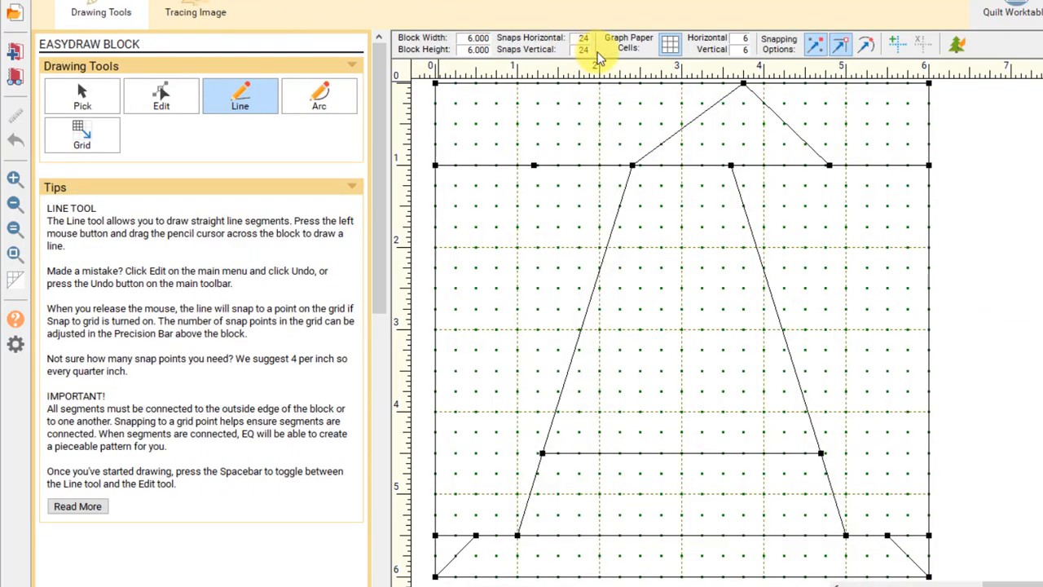
{"action": "mouse_move", "coordinate": [502, 203]}
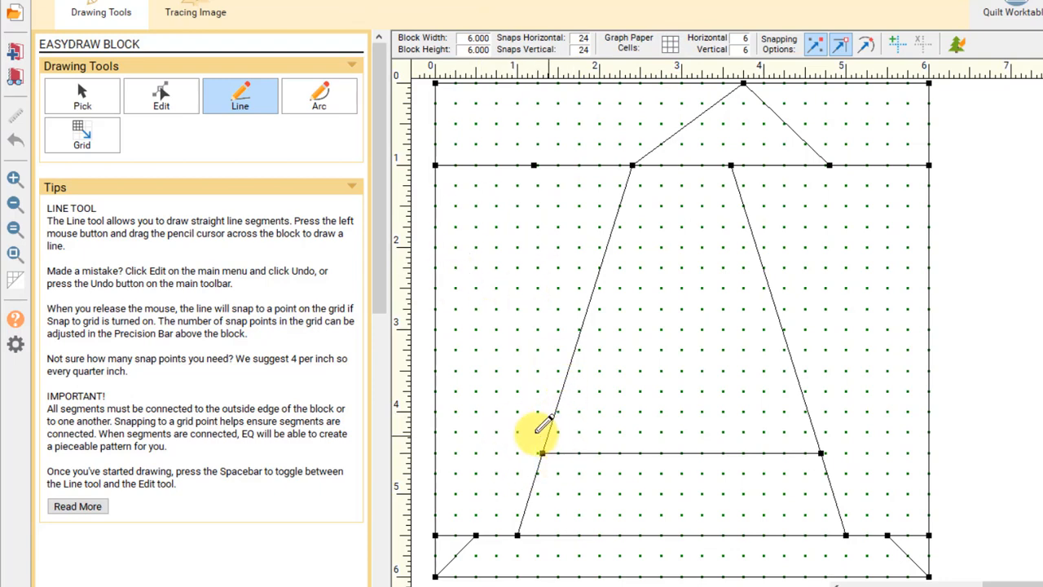
{"action": "mouse_move", "coordinate": [780, 432]}
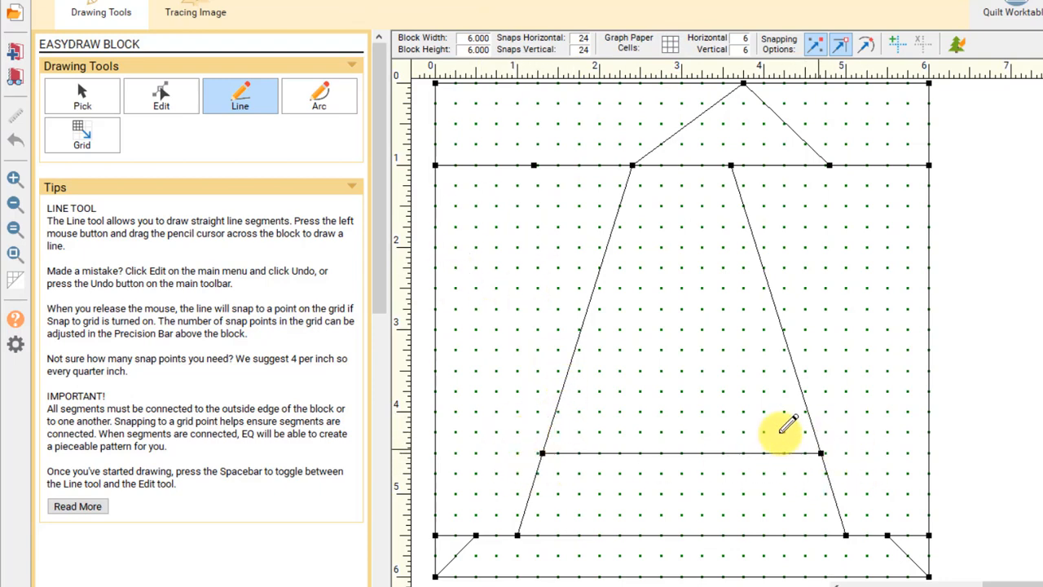
{"action": "left_click", "coordinate": [82, 95]}
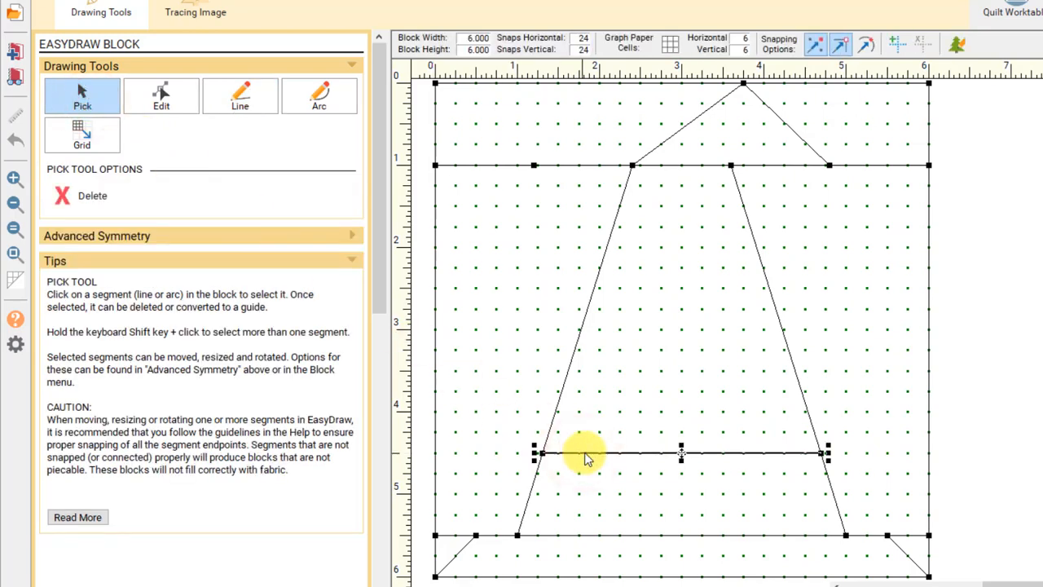
{"action": "left_click", "coordinate": [965, 444]}
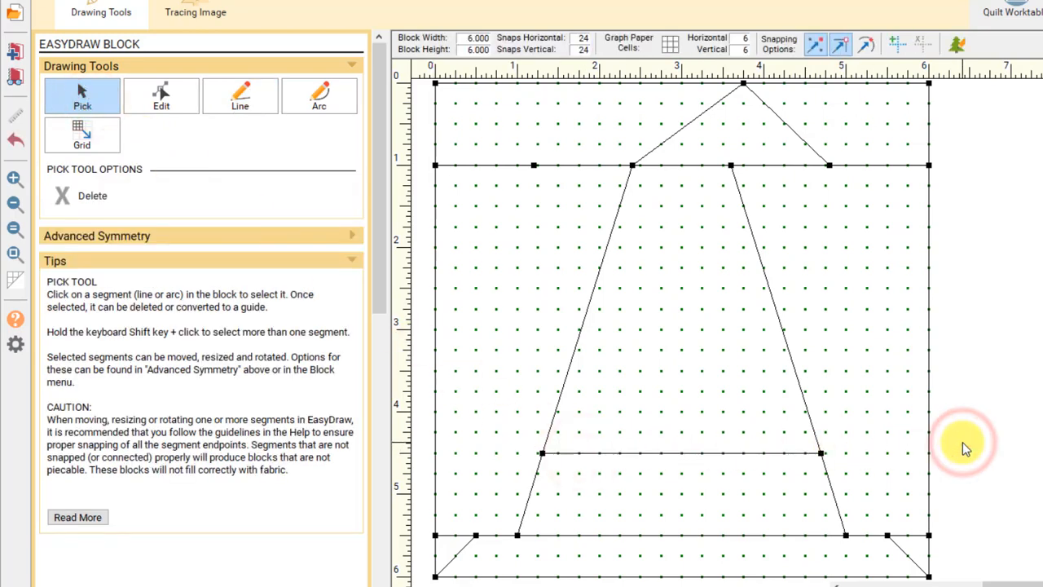
{"action": "mouse_move", "coordinate": [966, 443]}
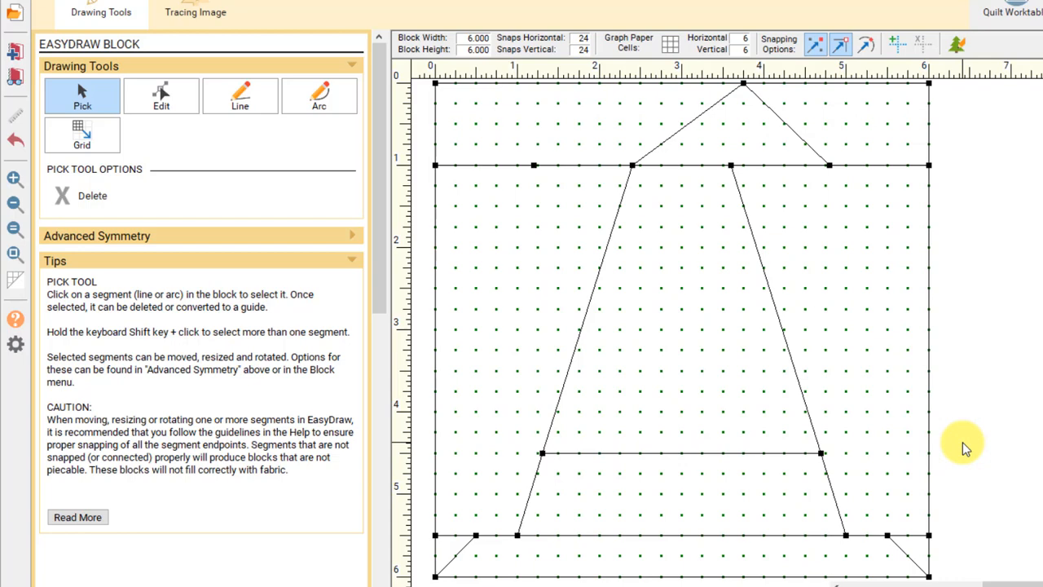
{"action": "mouse_move", "coordinate": [985, 376]}
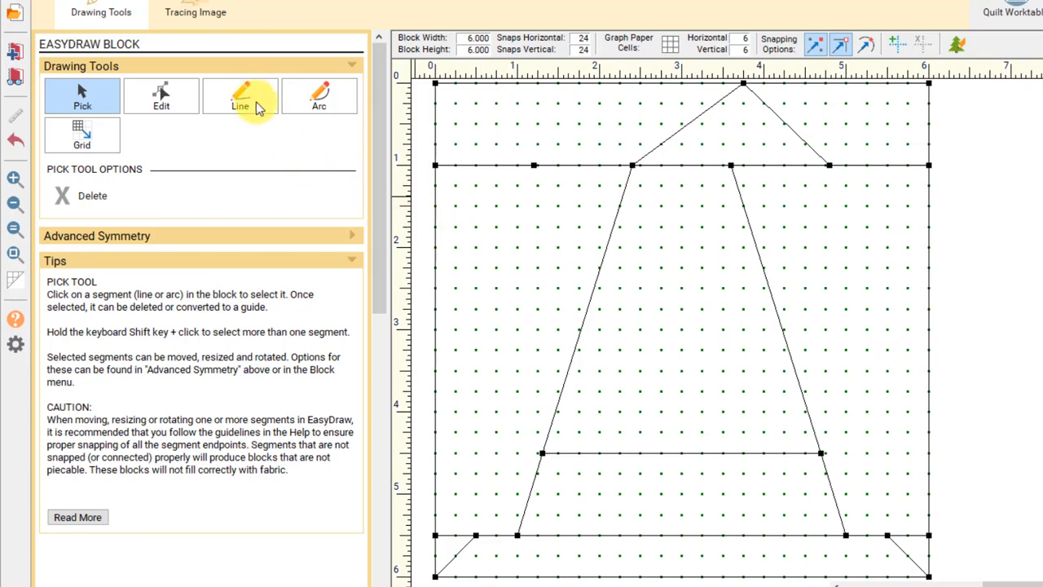
{"action": "left_click", "coordinate": [240, 95]}
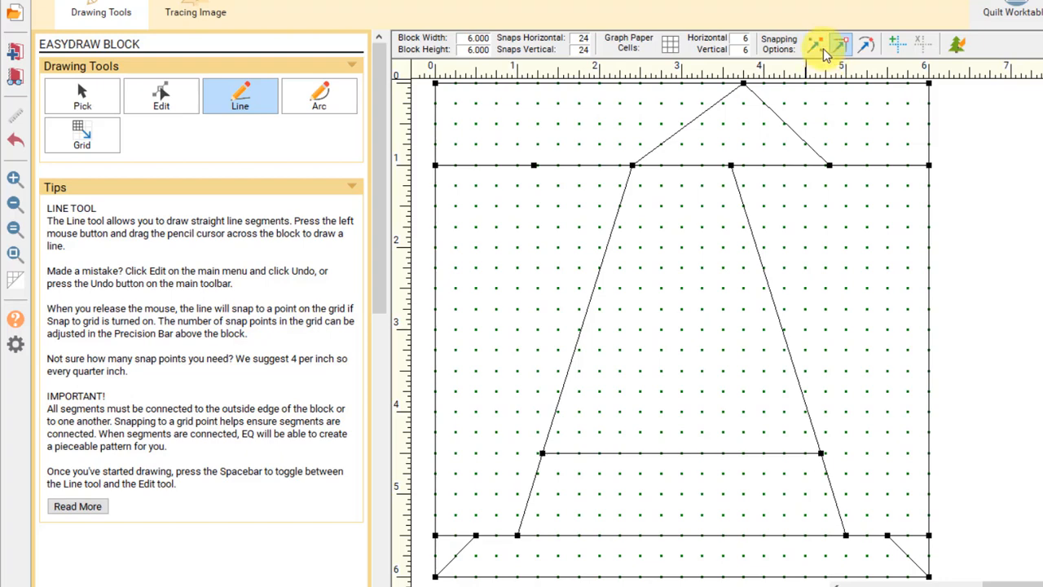
- Draw a slanted line across the upper cone and snap the line ends onto the cone edges
{"action": "left_click", "coordinate": [815, 46]}
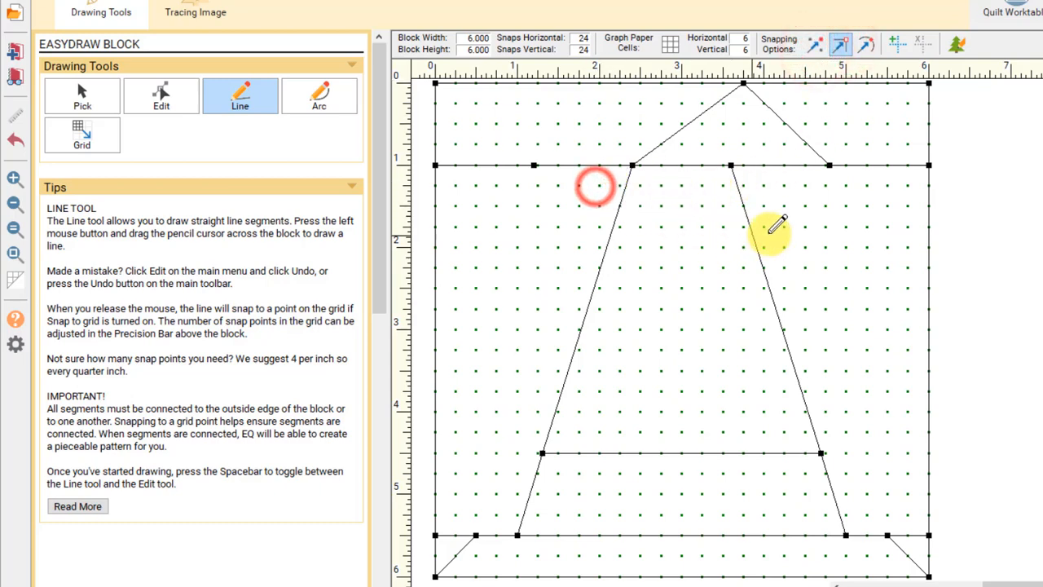
{"action": "left_click_drag", "start_coordinate": [595, 186], "coordinate": [795, 231]}
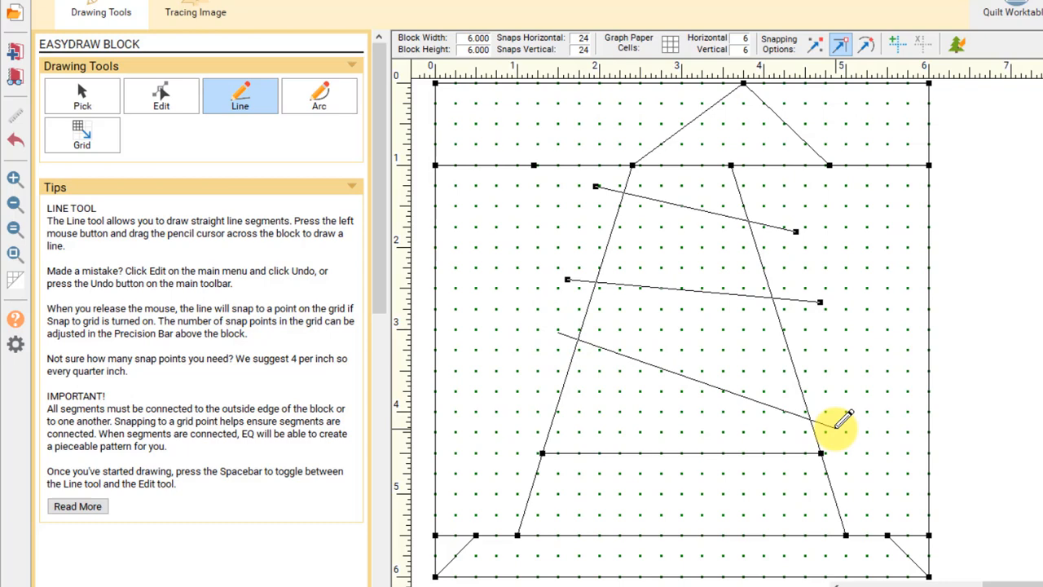
{"action": "left_click", "coordinate": [160, 94]}
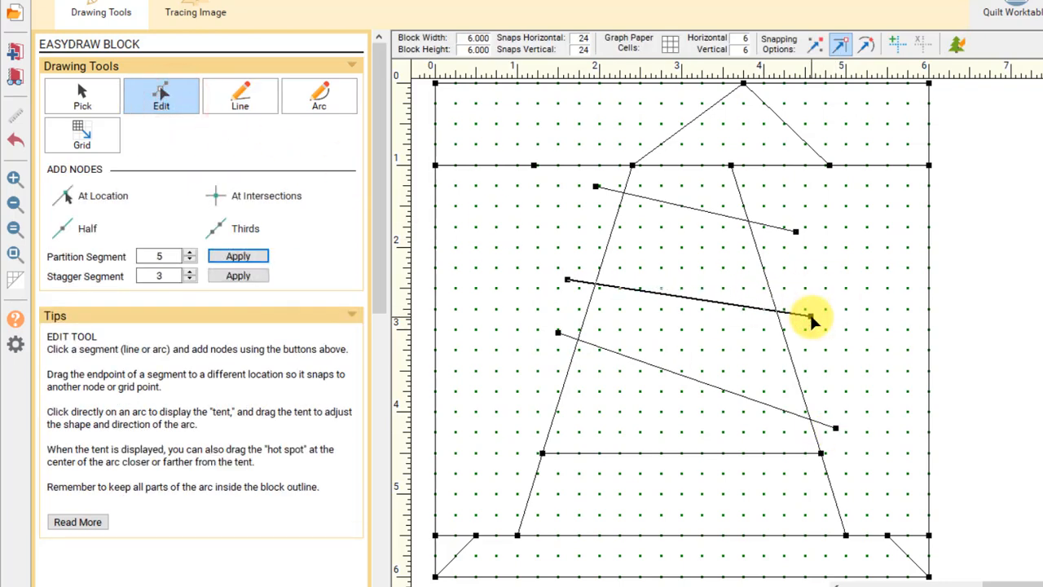
{"action": "left_click_drag", "start_coordinate": [812, 318], "coordinate": [627, 225]}
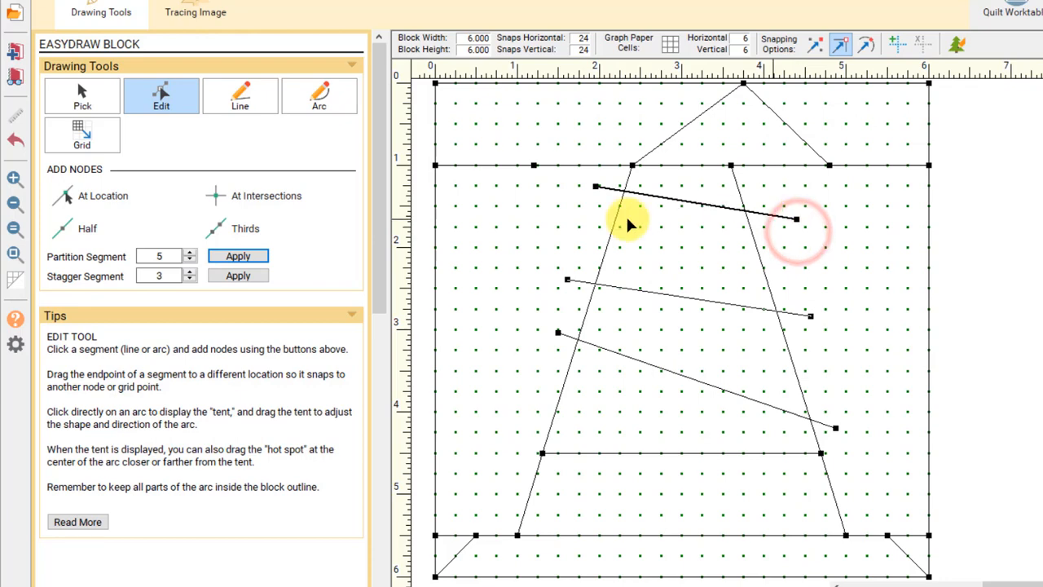
{"action": "left_click_drag", "start_coordinate": [633, 220], "coordinate": [573, 285]}
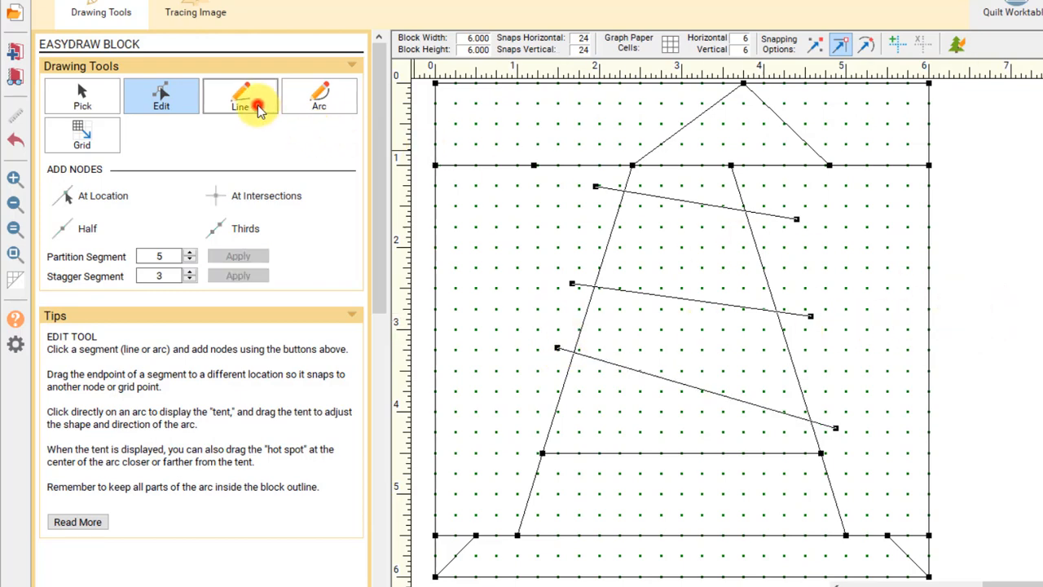
- Draw a short zigzag segment near the cone's tip with the Line tool
{"action": "left_click", "coordinate": [240, 94]}
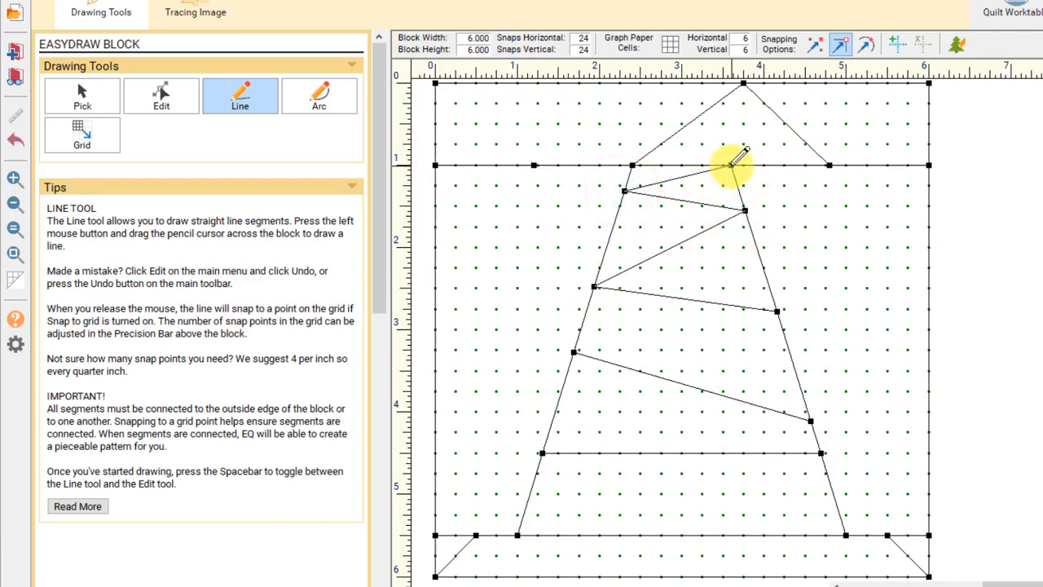
{"action": "left_click_drag", "start_coordinate": [742, 163], "coordinate": [577, 349]}
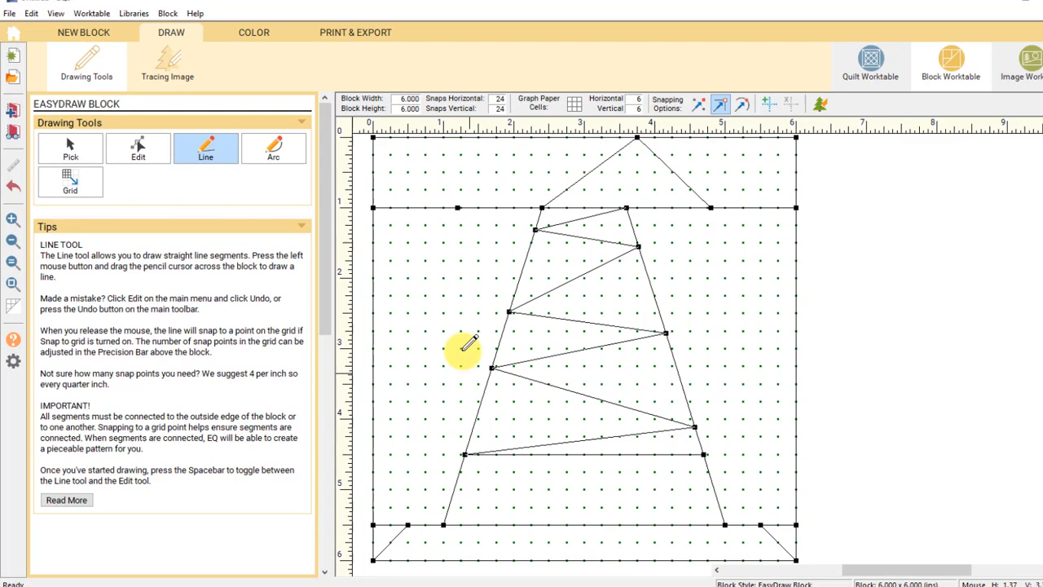
- Paint blue triangle fabric on the background, pick an orange print and fill a cone piece dark
{"action": "left_click", "coordinate": [254, 32]}
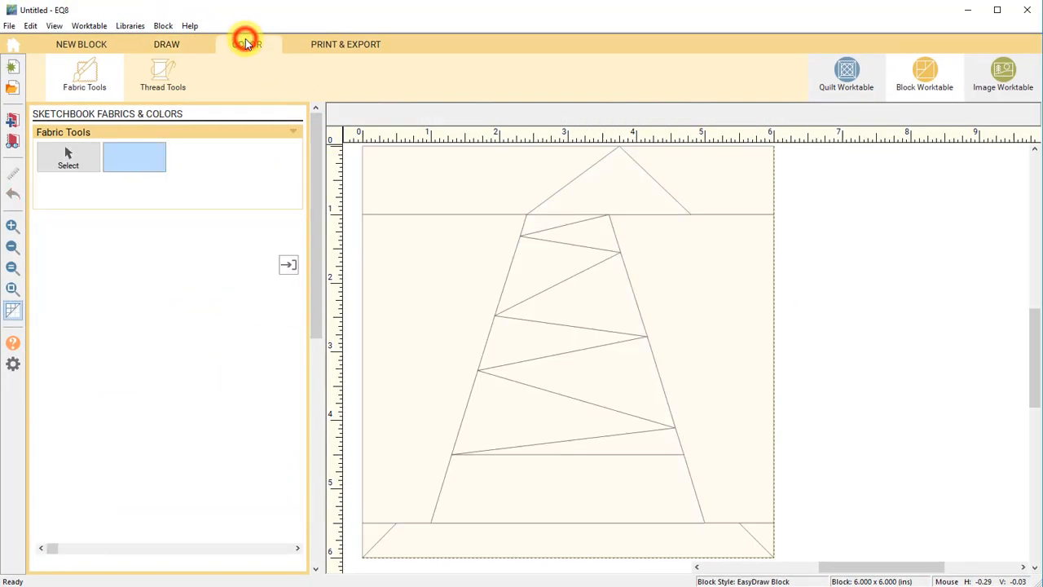
{"action": "left_click", "coordinate": [247, 44]}
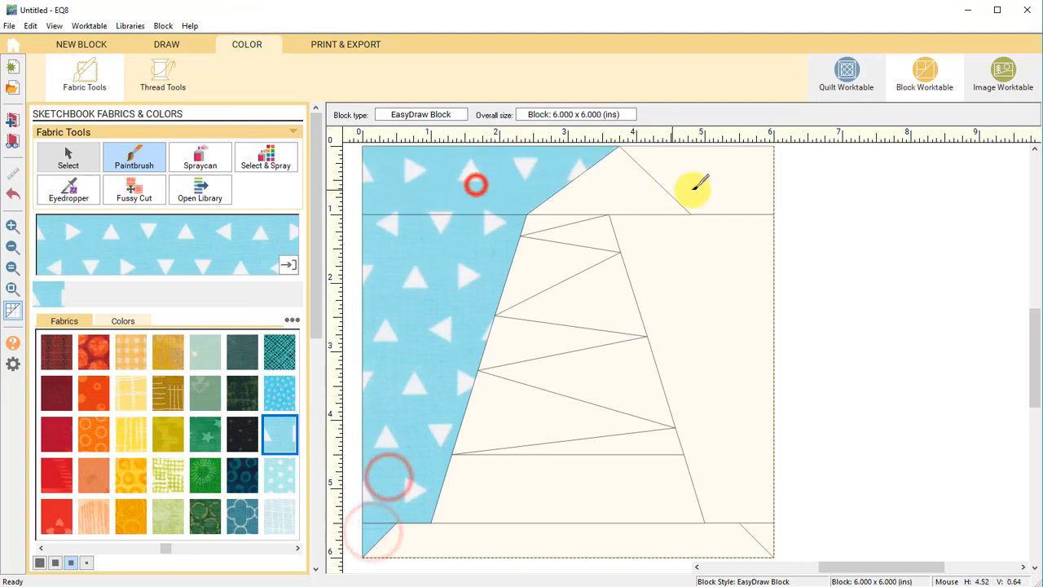
{"action": "left_click", "coordinate": [693, 187]}
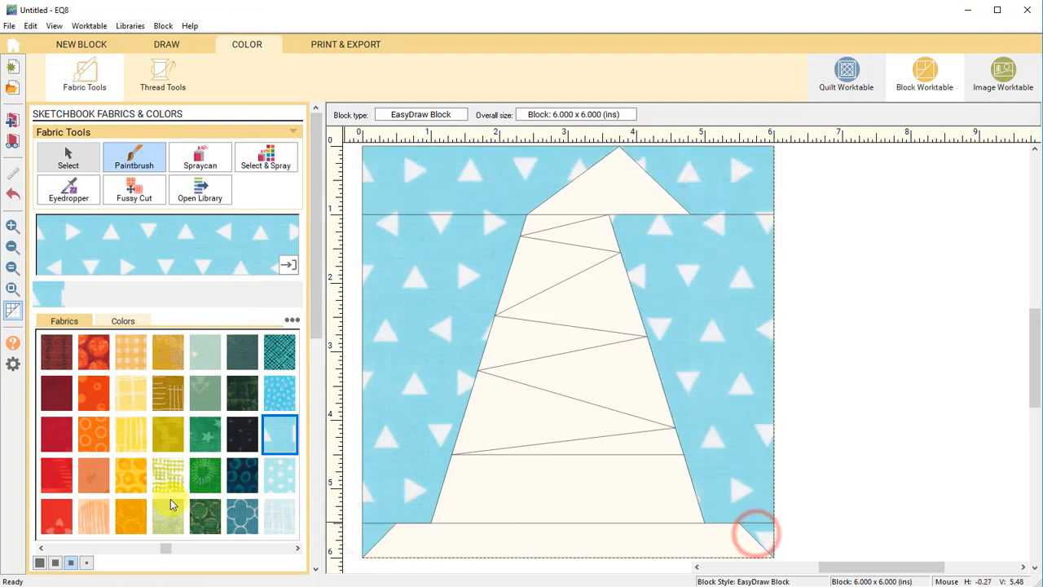
{"action": "left_click", "coordinate": [93, 433]}
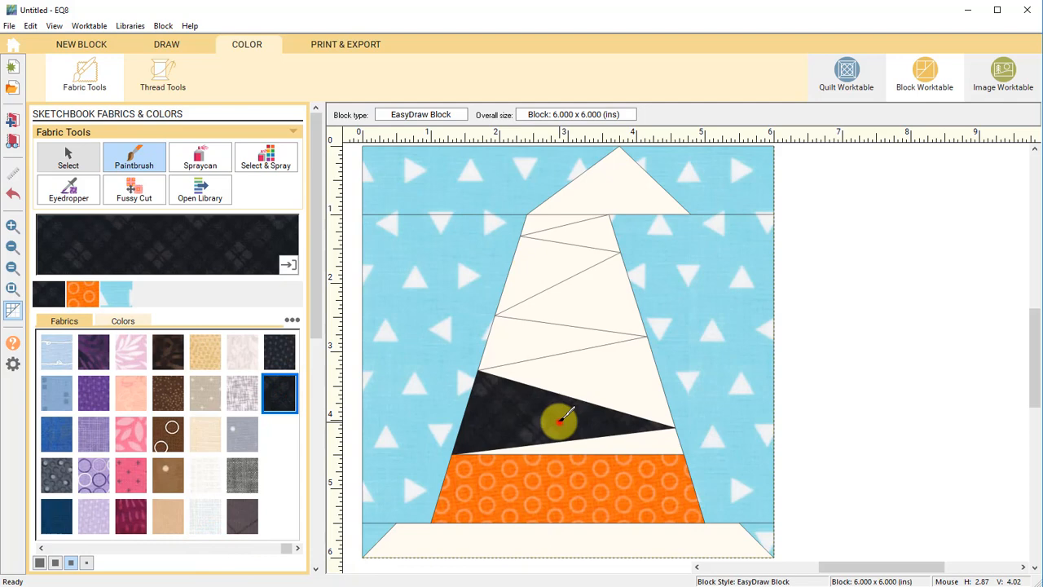
{"action": "left_click", "coordinate": [541, 220]}
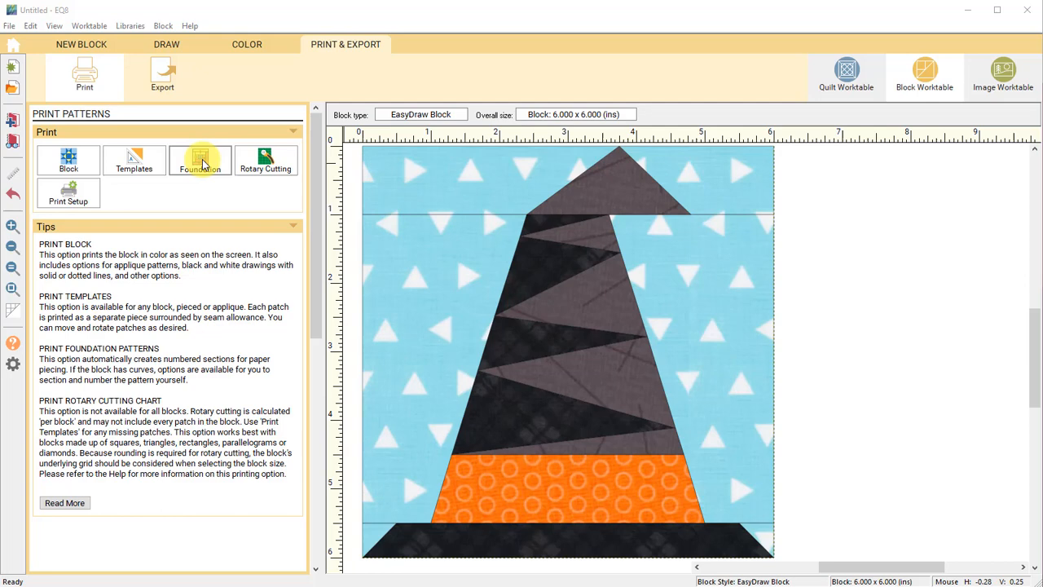
- Preview the numbered foundation pattern with 0.25 seam allowance, then return to the block
{"action": "left_click", "coordinate": [199, 160]}
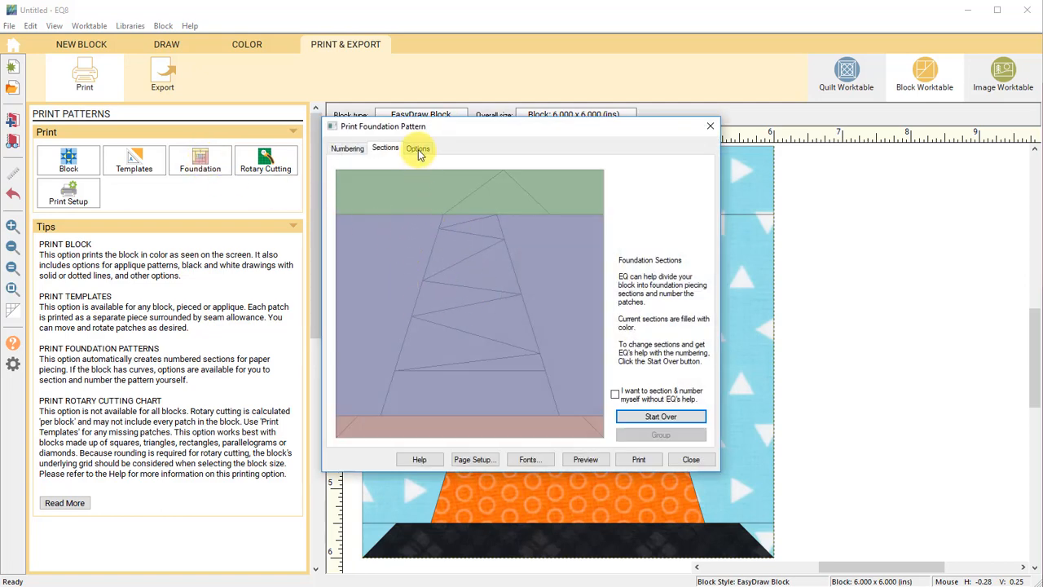
{"action": "left_click", "coordinate": [418, 146]}
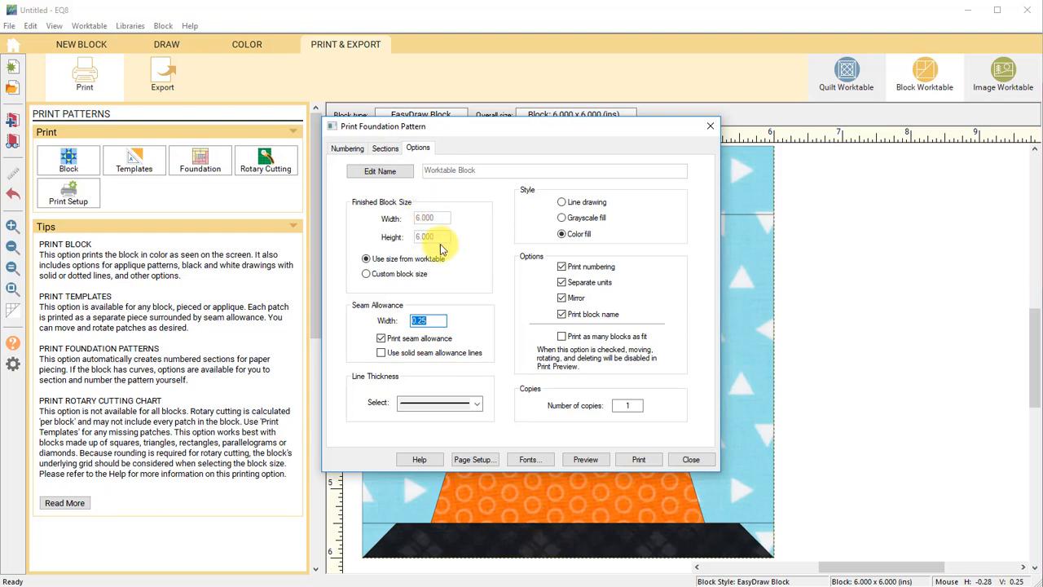
{"action": "mouse_move", "coordinate": [453, 268]}
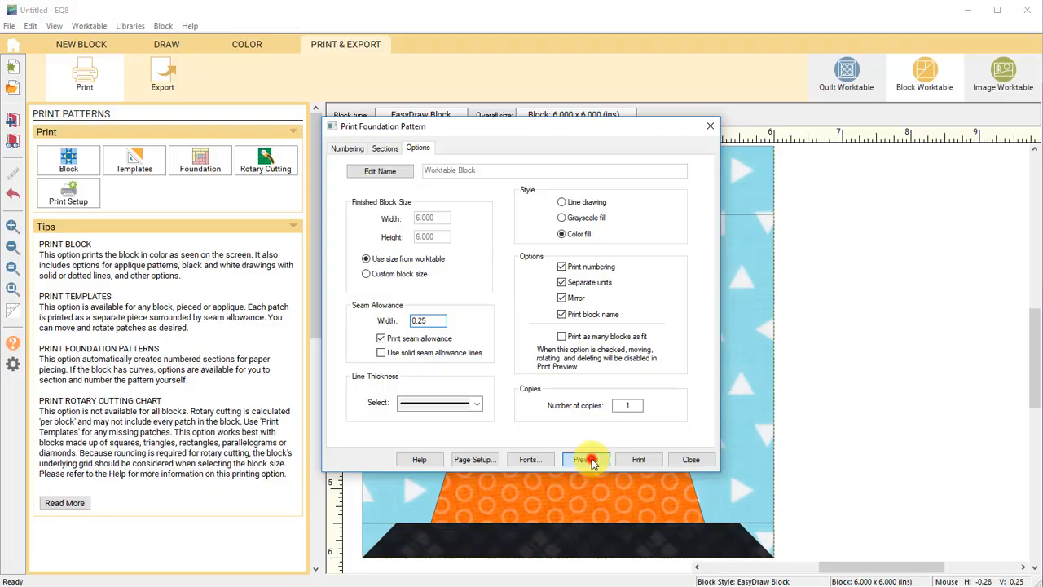
{"action": "left_click", "coordinate": [583, 460]}
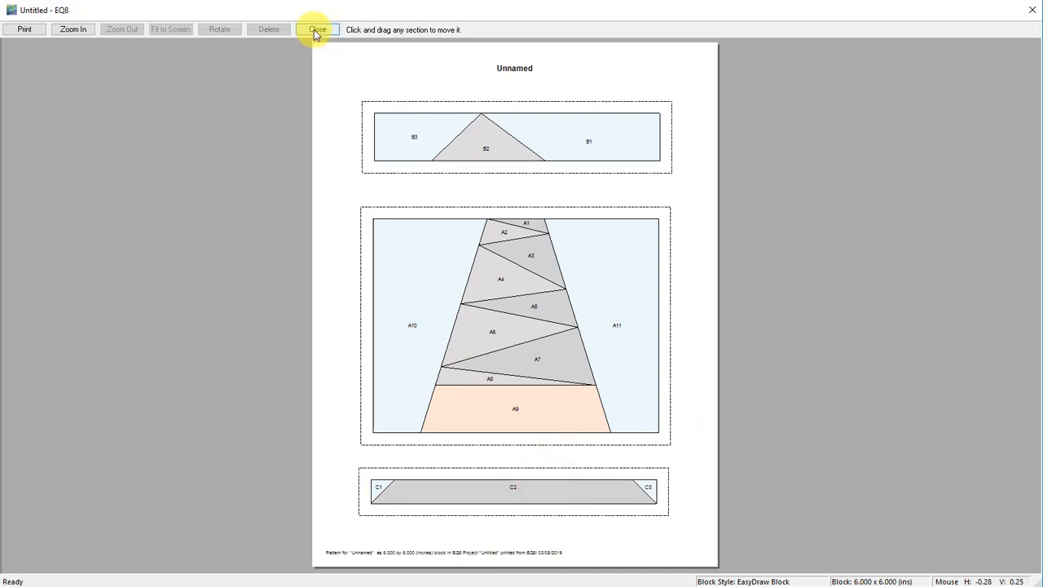
{"action": "left_click", "coordinate": [316, 30]}
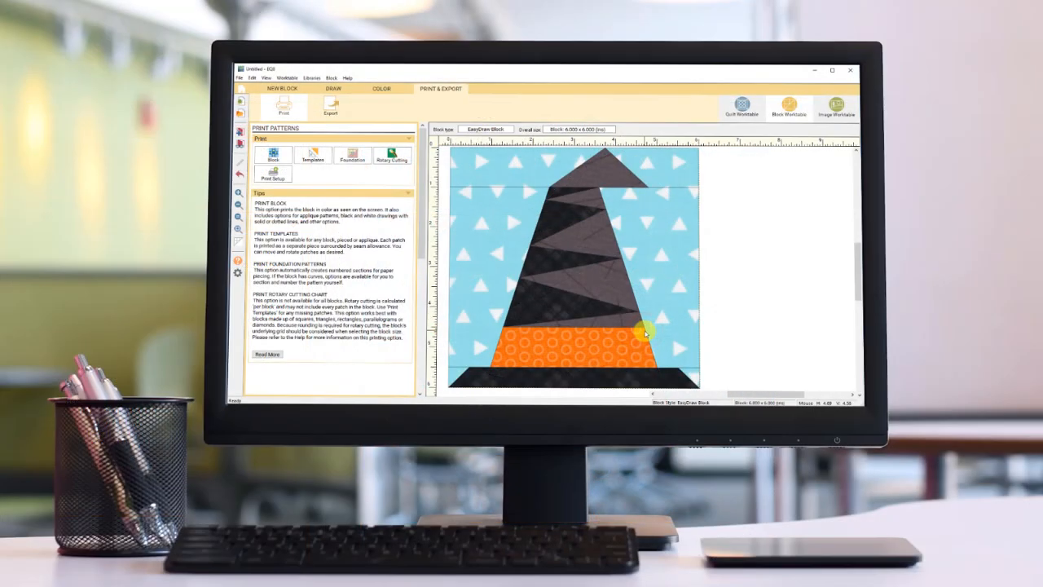
{"action": "mouse_move", "coordinate": [740, 338]}
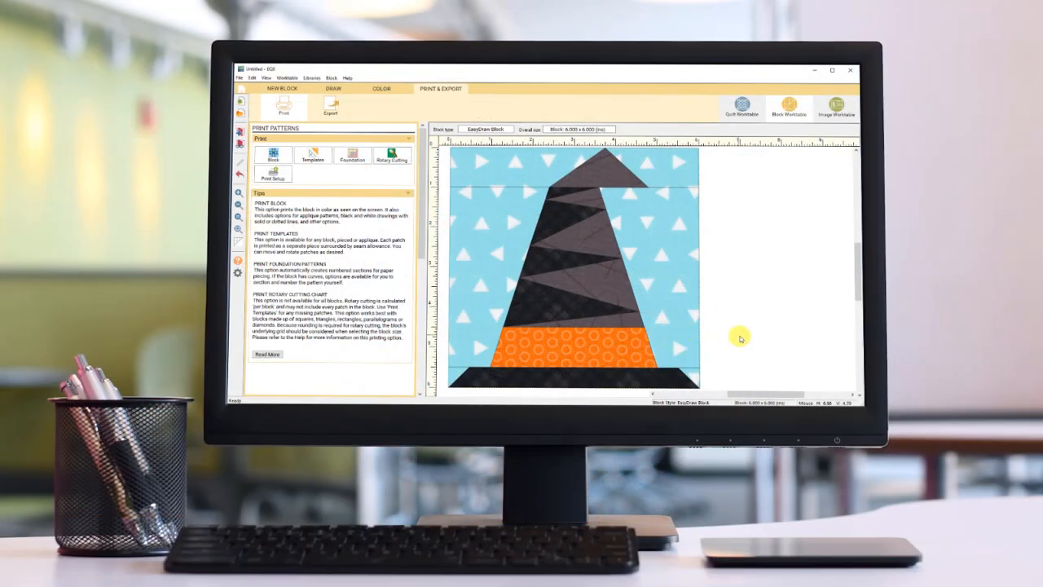